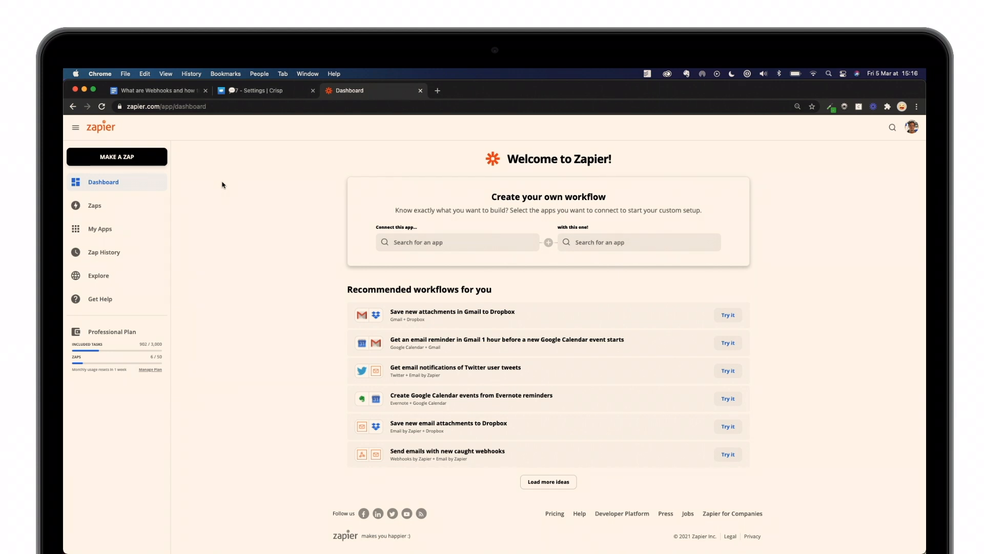
{"action": "mouse_move", "coordinate": [129, 156]}
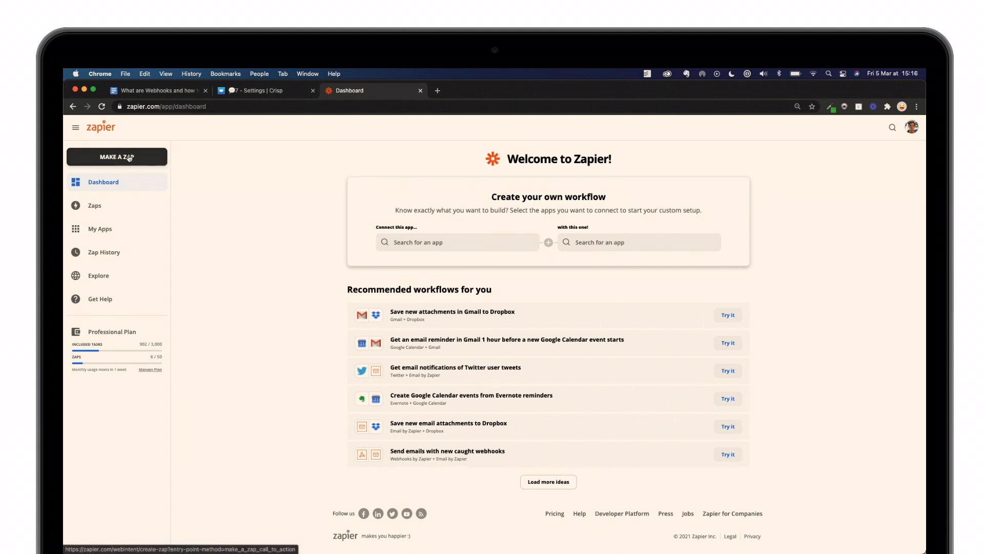
Create a new zap and search the trigger apps for 'webhoo' to find Webhooks by Zapier
{"action": "left_click", "coordinate": [116, 156]}
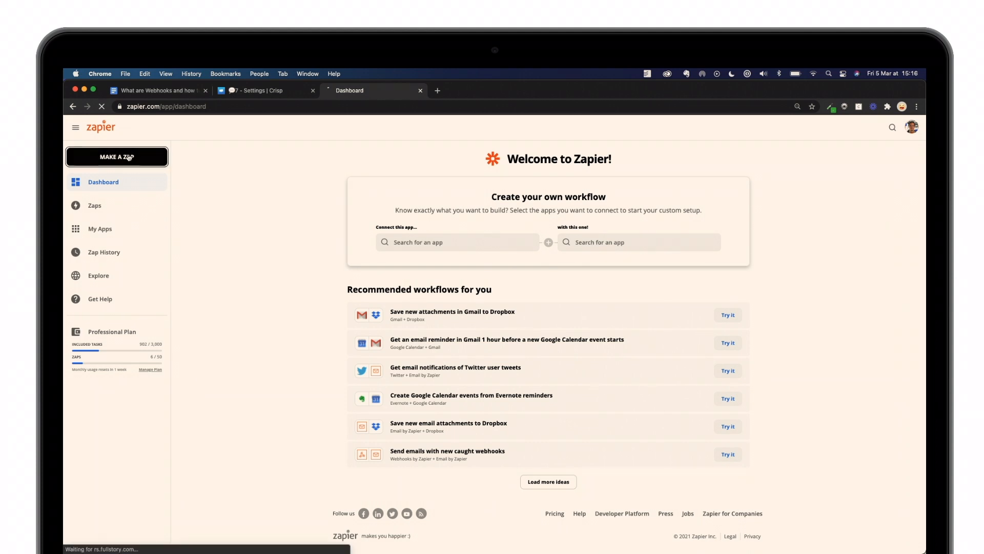
{"action": "left_click", "coordinate": [116, 157]}
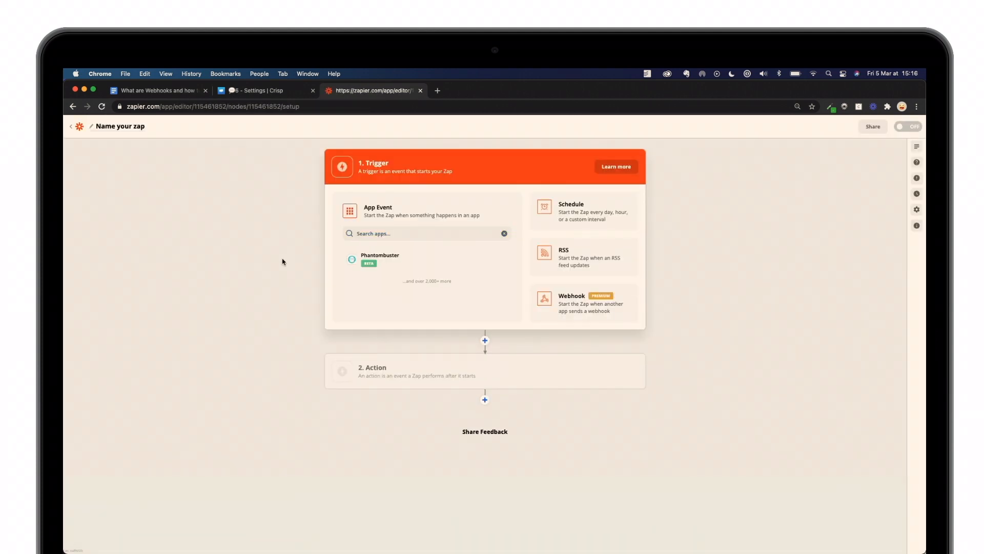
{"action": "left_click", "coordinate": [425, 233]}
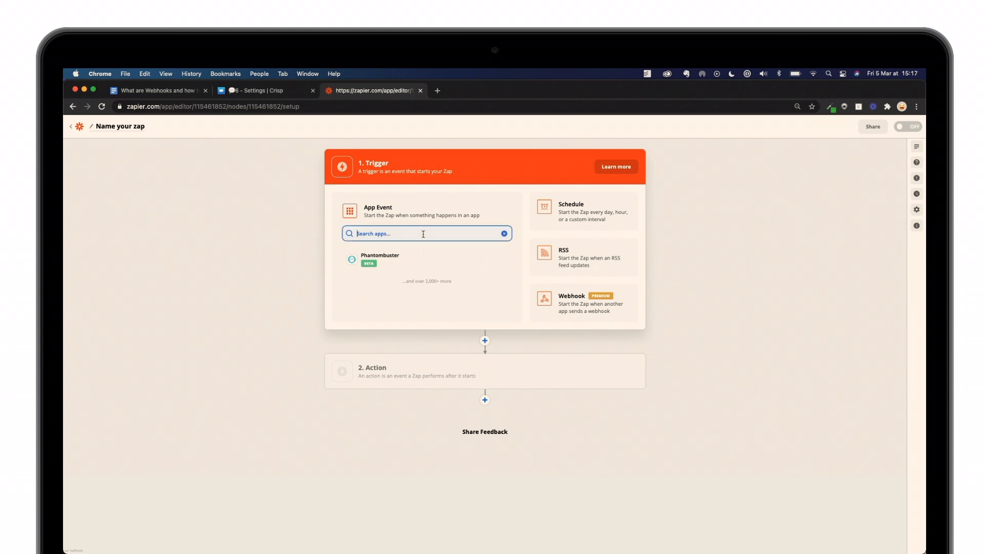
{"action": "type", "text": "webhoo"}
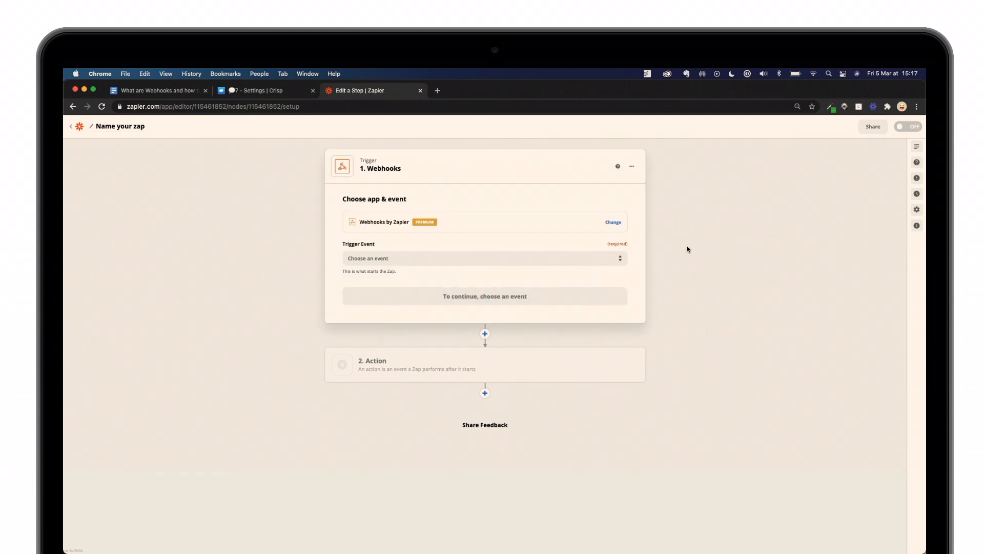
Choose Catch Hook as the trigger event and copy the generated custom webhook URL
{"action": "left_click", "coordinate": [483, 259]}
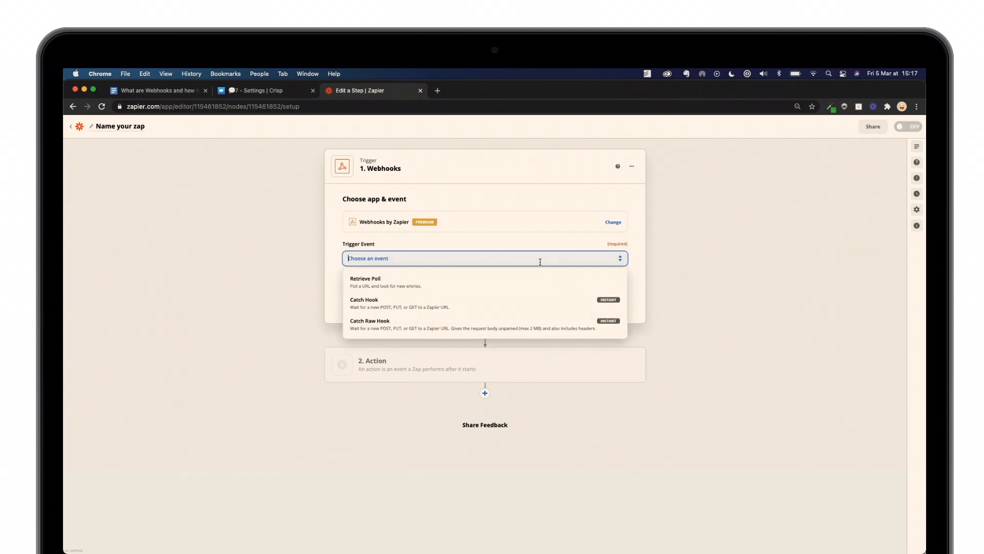
{"action": "mouse_move", "coordinate": [432, 307]}
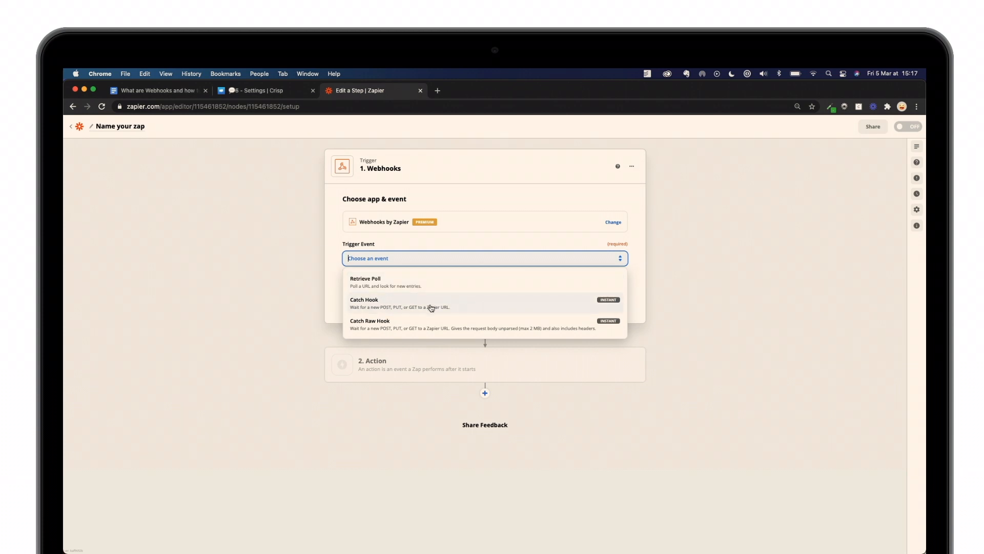
{"action": "left_click", "coordinate": [364, 304]}
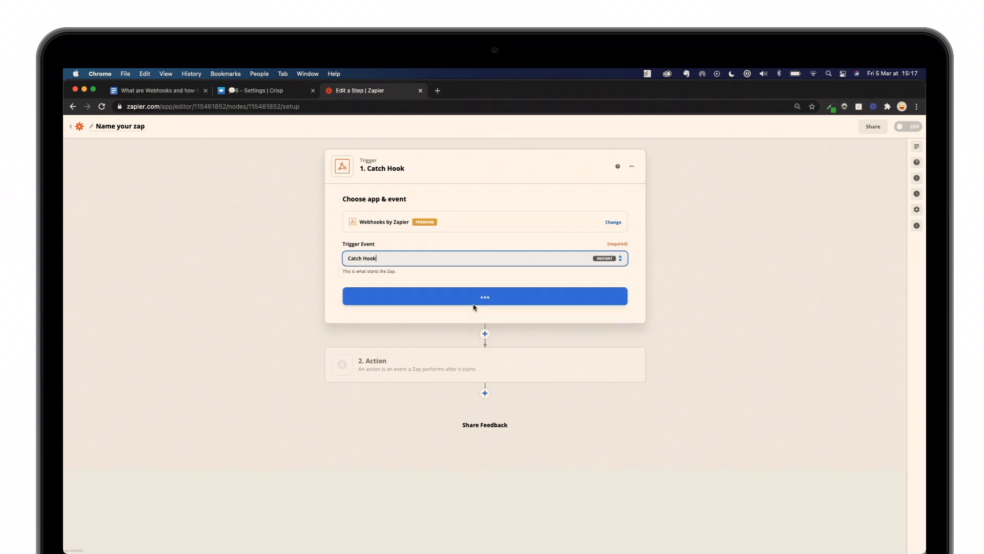
{"action": "mouse_move", "coordinate": [483, 296]}
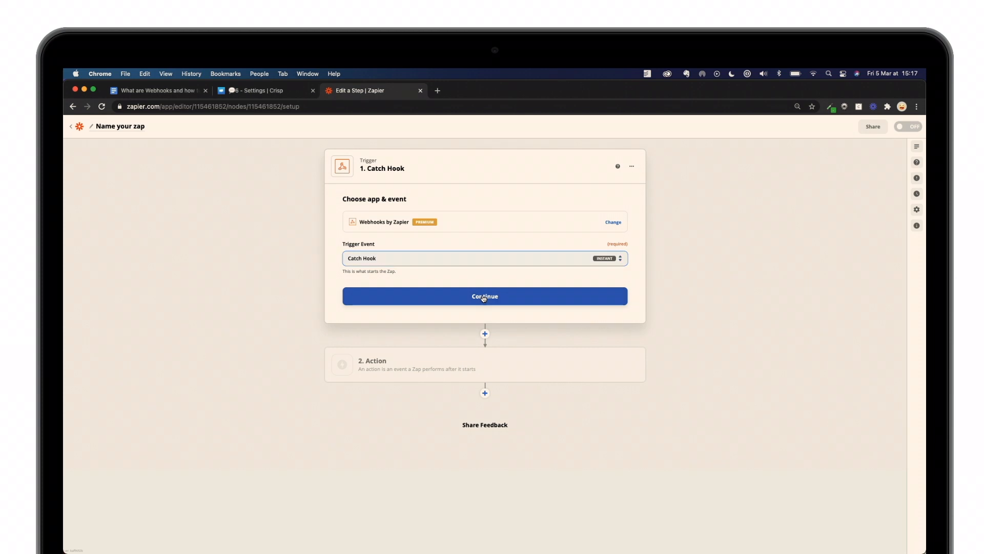
{"action": "left_click", "coordinate": [483, 296]}
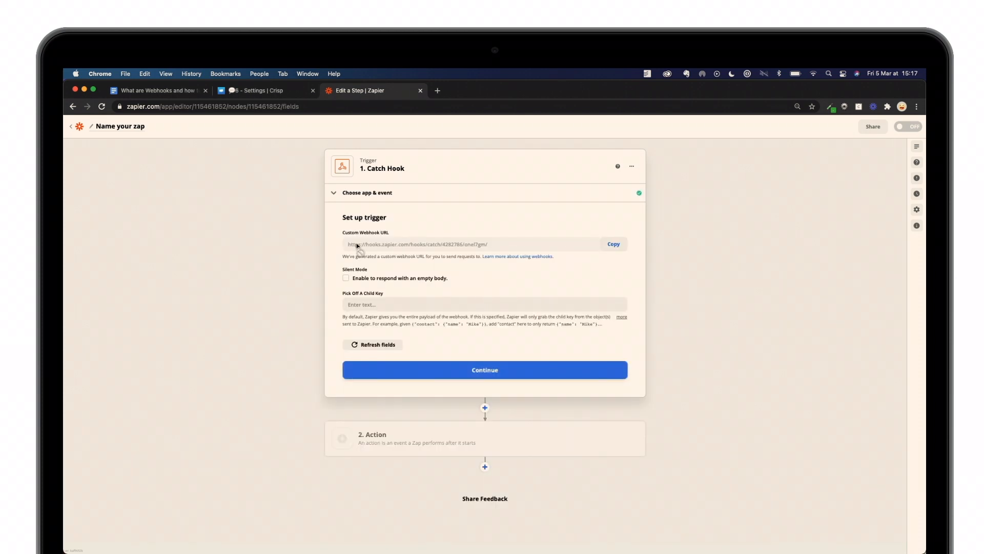
{"action": "mouse_move", "coordinate": [443, 250]}
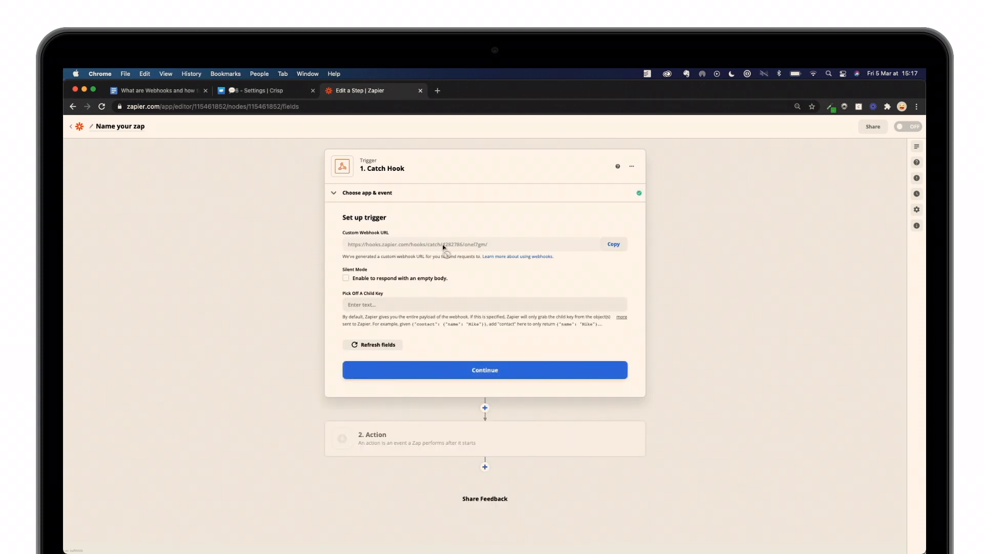
{"action": "mouse_move", "coordinate": [494, 248]}
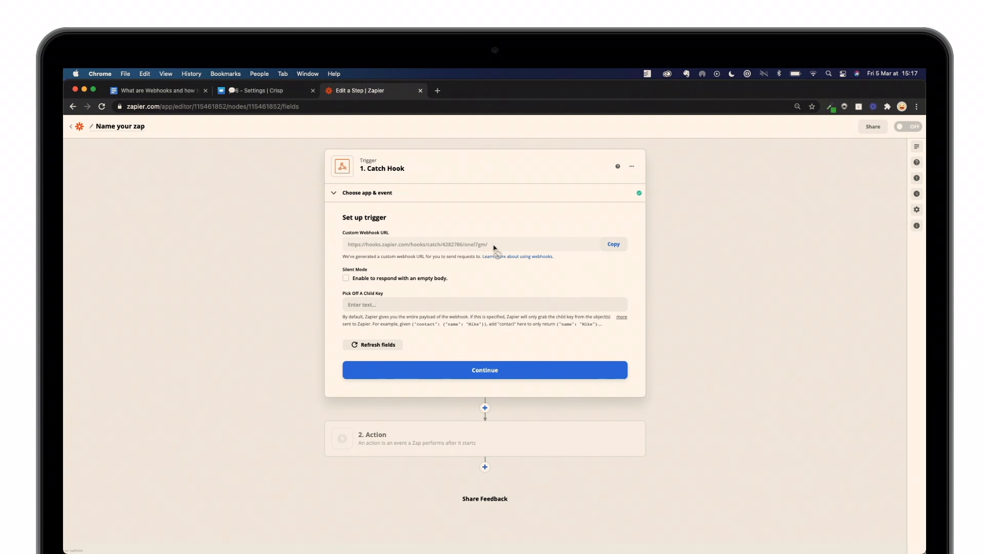
{"action": "left_click", "coordinate": [263, 90]}
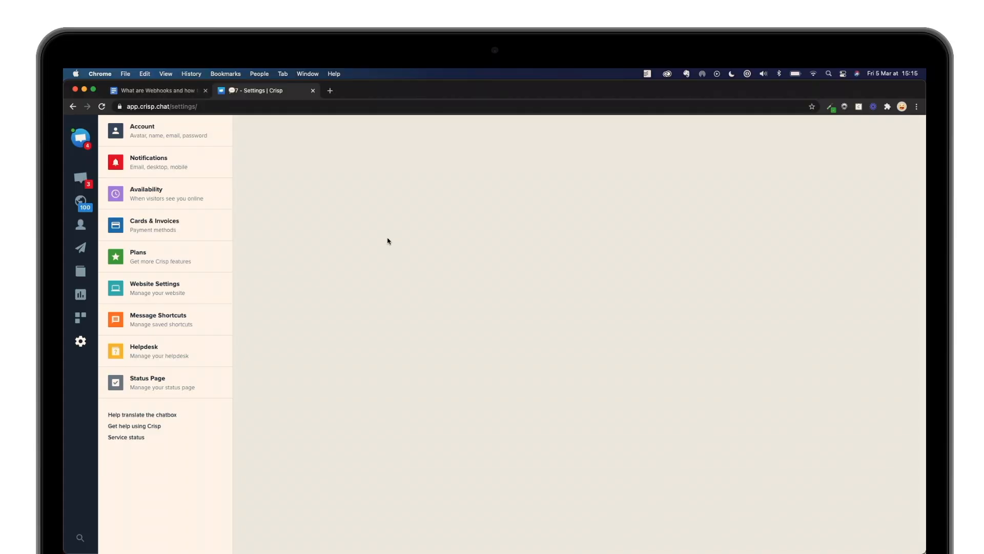
{"action": "mouse_move", "coordinate": [176, 287]}
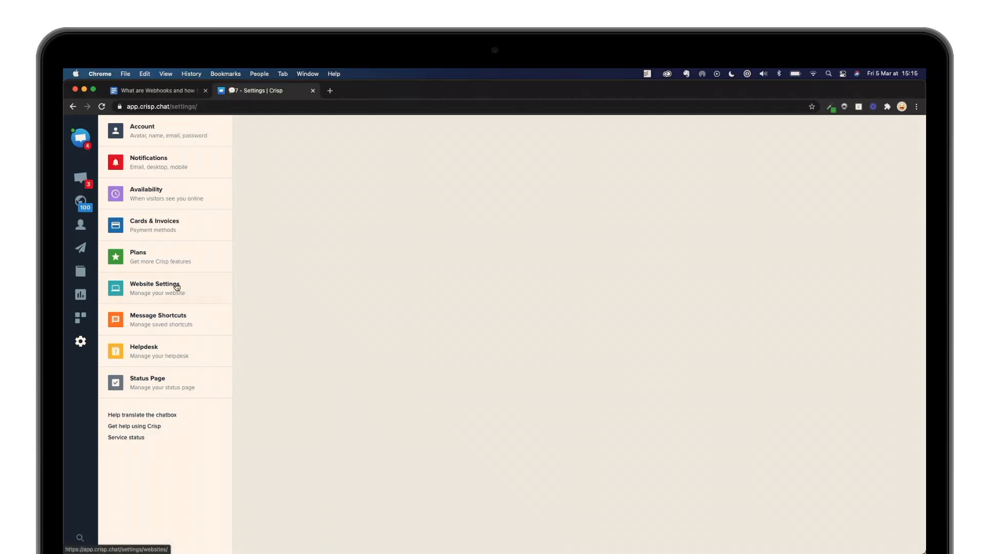
Go into the Crisp website's settings and expand the Advanced configuration section
{"action": "left_click", "coordinate": [155, 287]}
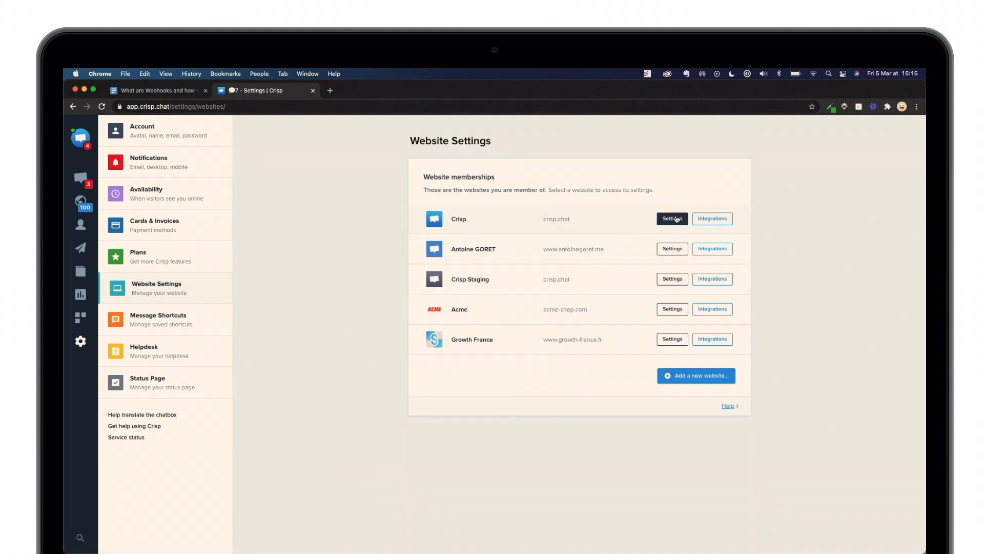
{"action": "left_click", "coordinate": [670, 219]}
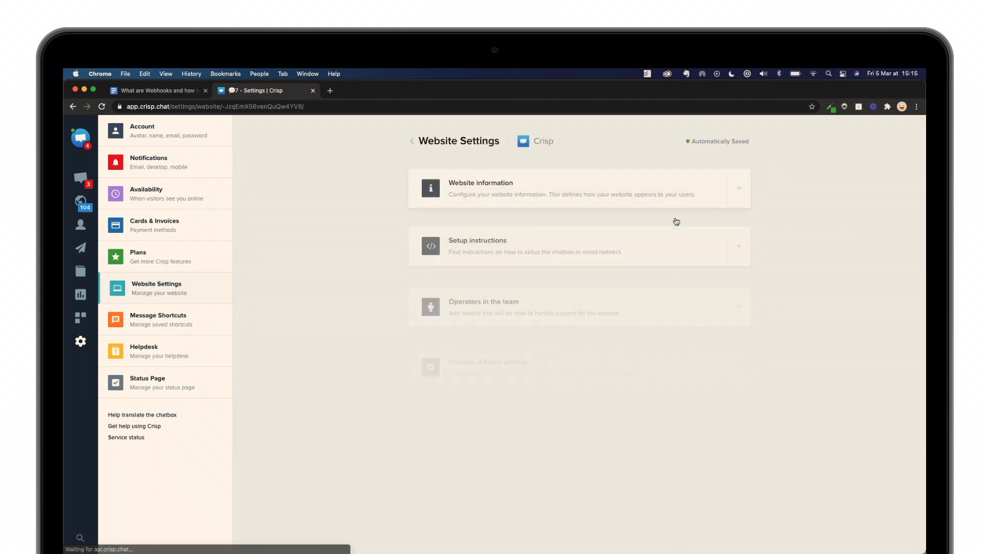
{"action": "scroll", "scroll_direction": "down", "scroll_amount": 3}
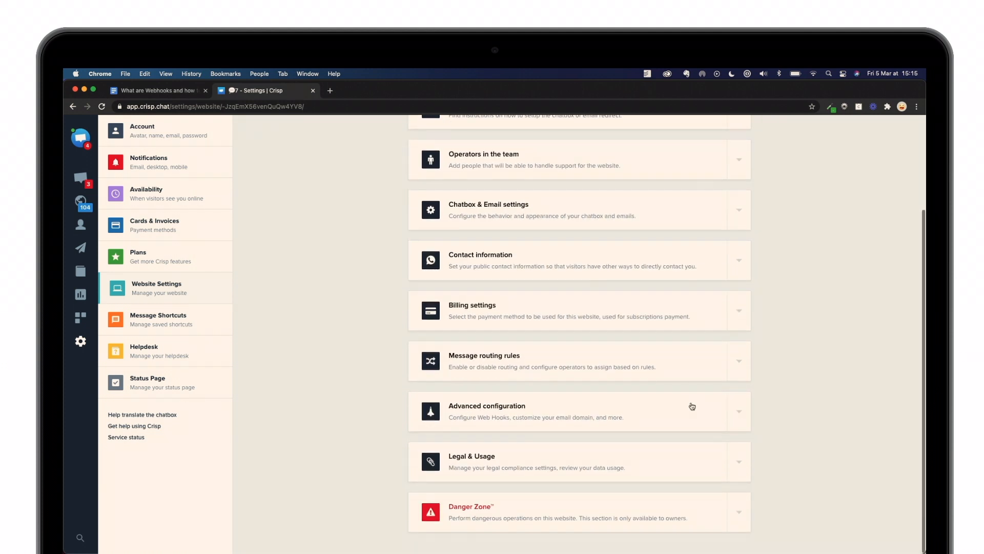
{"action": "mouse_move", "coordinate": [546, 413]}
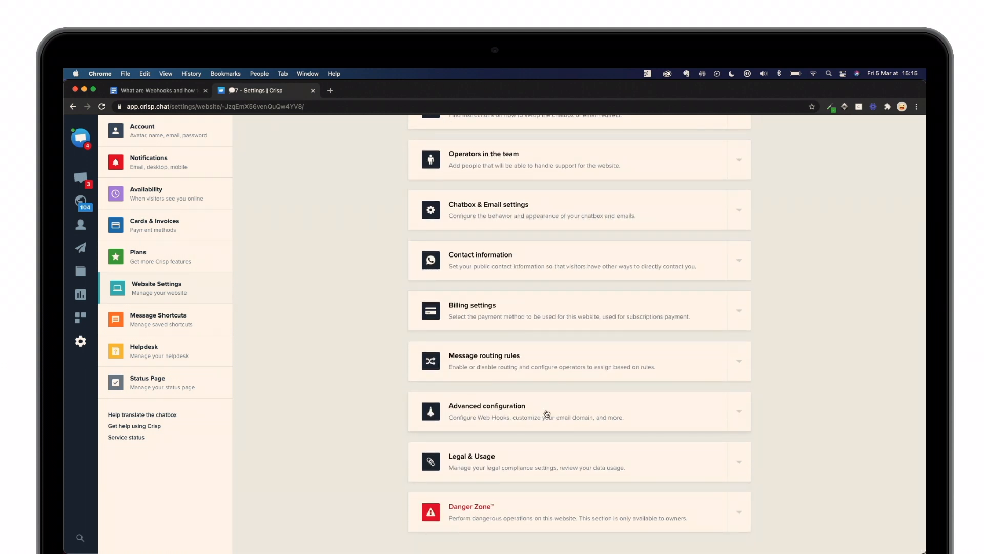
{"action": "left_click", "coordinate": [547, 411]}
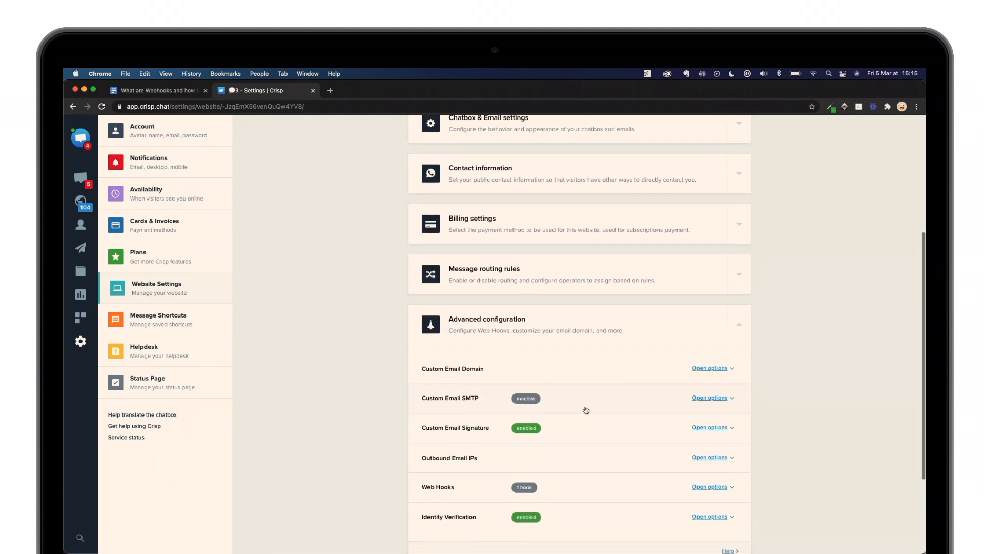
Show the Web Hooks options listing the existing New Feedback hook
{"action": "scroll", "scroll_direction": "down", "scroll_amount": 3}
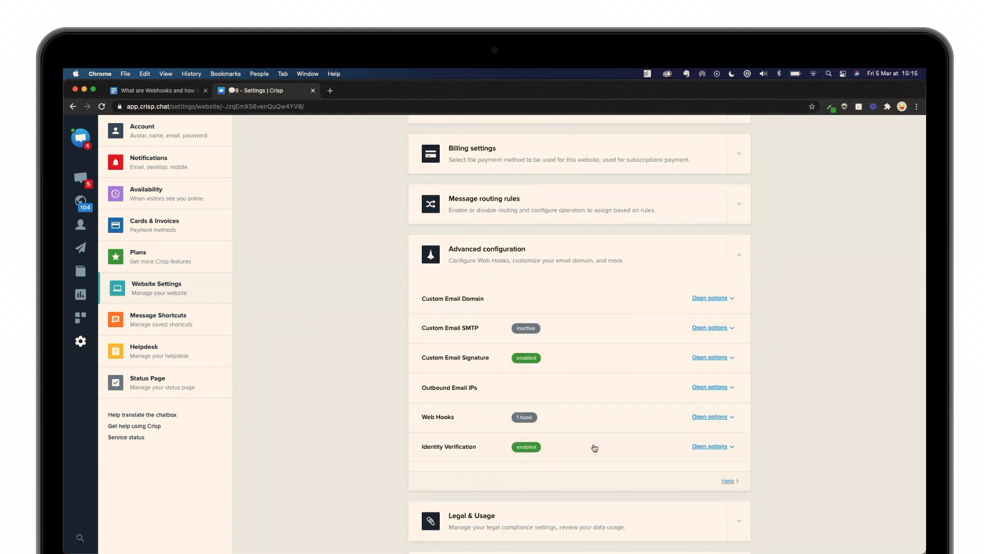
{"action": "mouse_move", "coordinate": [596, 417]}
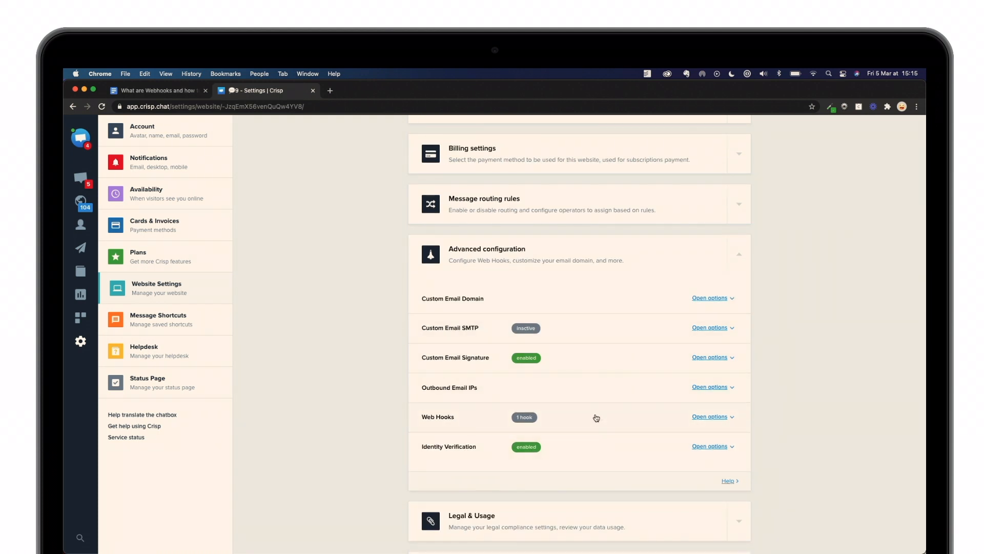
{"action": "left_click", "coordinate": [709, 416]}
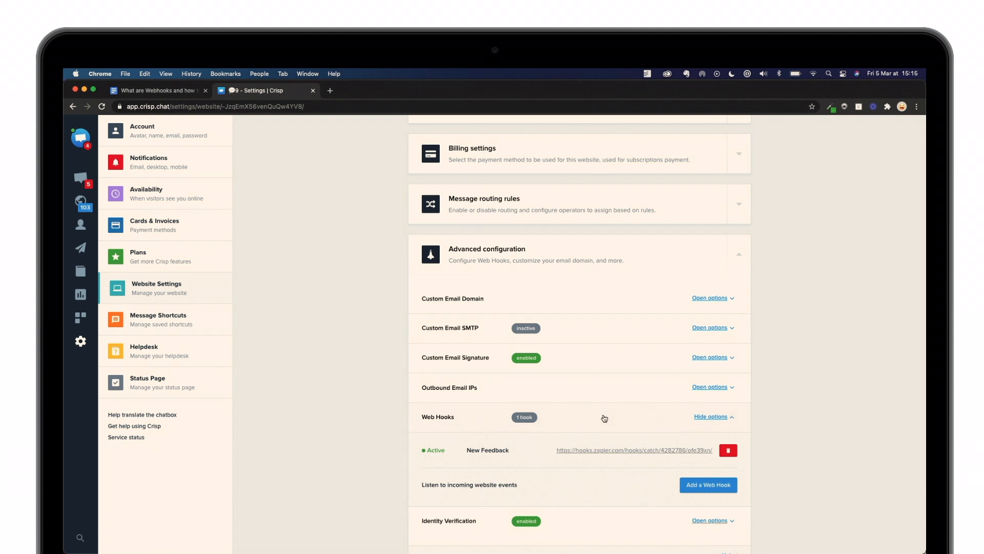
{"action": "scroll", "scroll_direction": "down", "scroll_amount": 3}
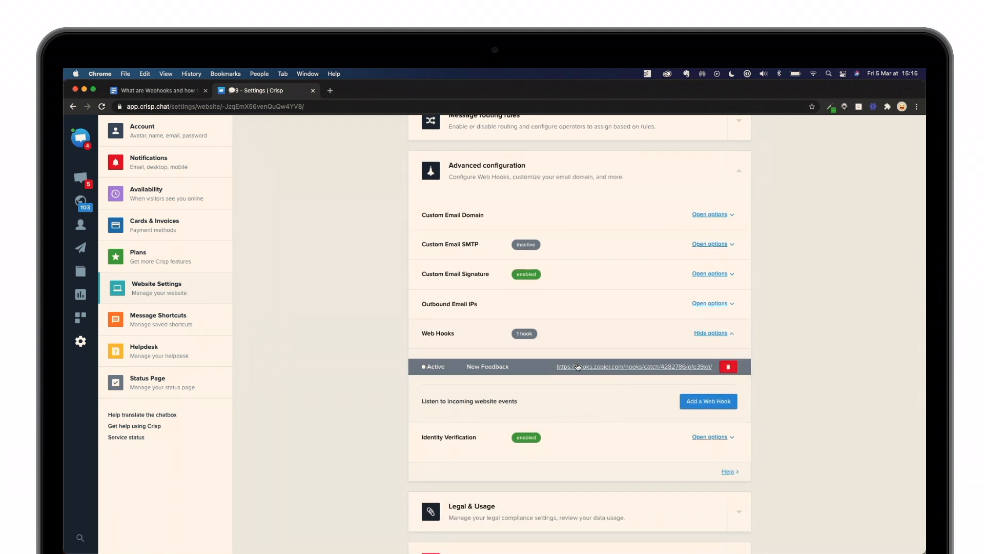
{"action": "mouse_move", "coordinate": [594, 420]}
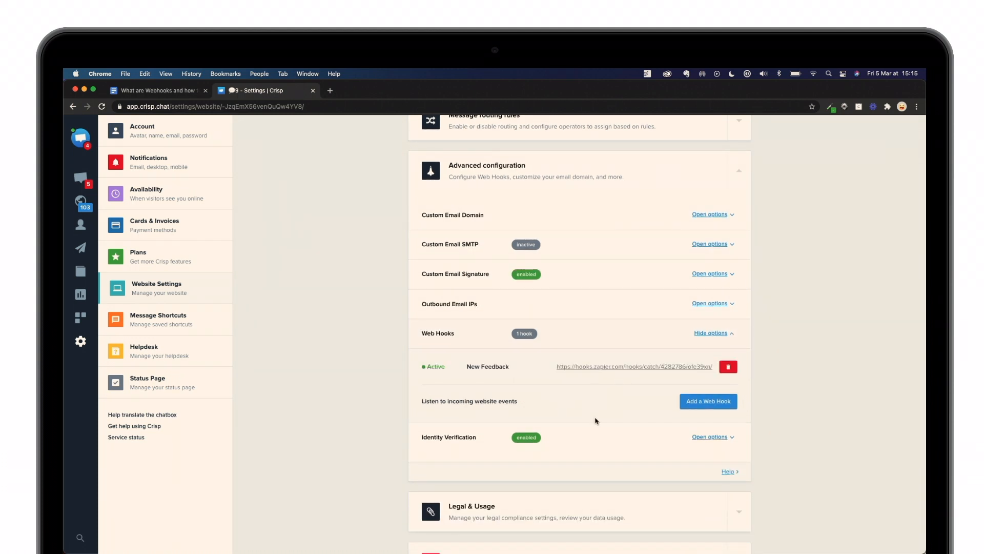
{"action": "mouse_move", "coordinate": [435, 369]}
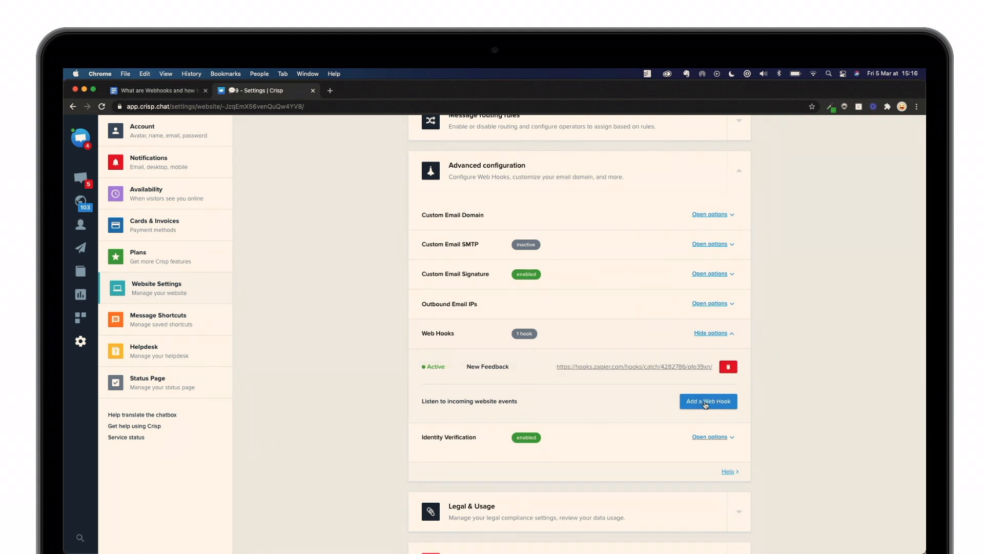
{"action": "left_click", "coordinate": [709, 401]}
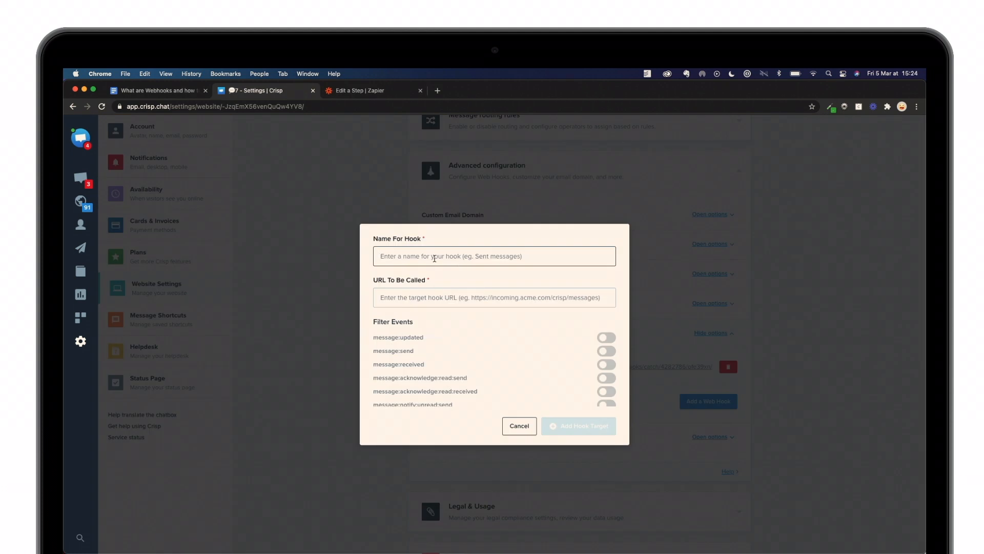
{"action": "type", "text": "New Feedback DIscord"}
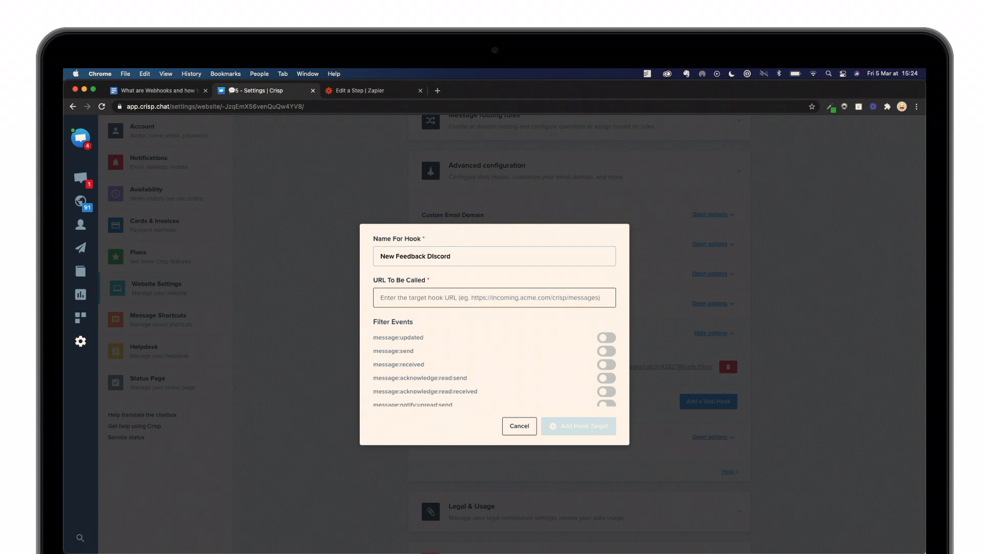
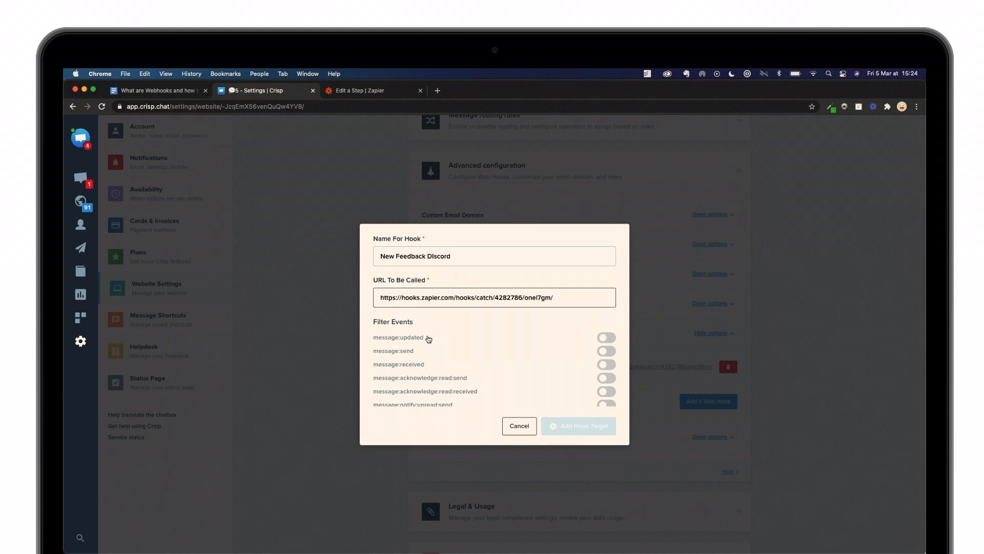
{"action": "scroll", "scroll_direction": "down", "scroll_amount": 3}
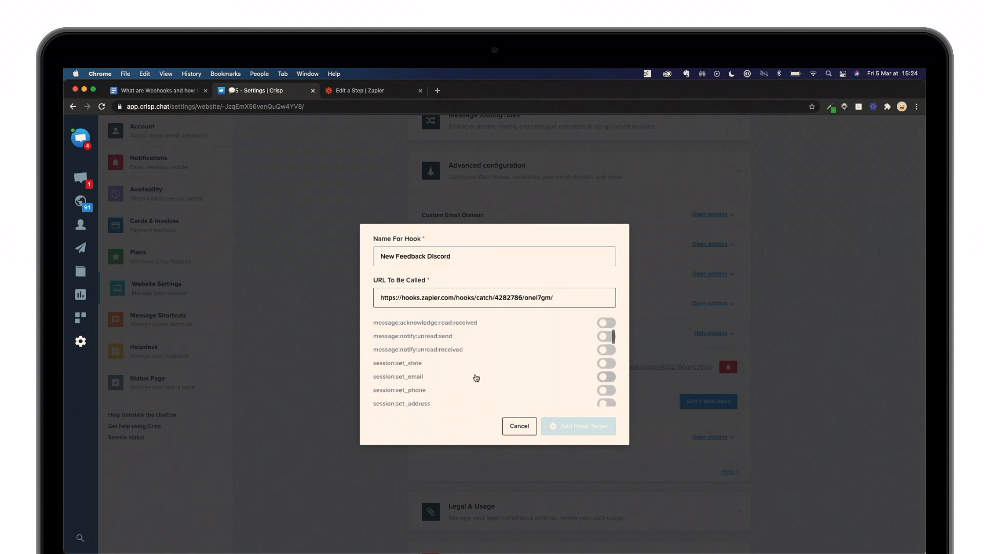
{"action": "scroll", "scroll_direction": "down", "scroll_amount": 3}
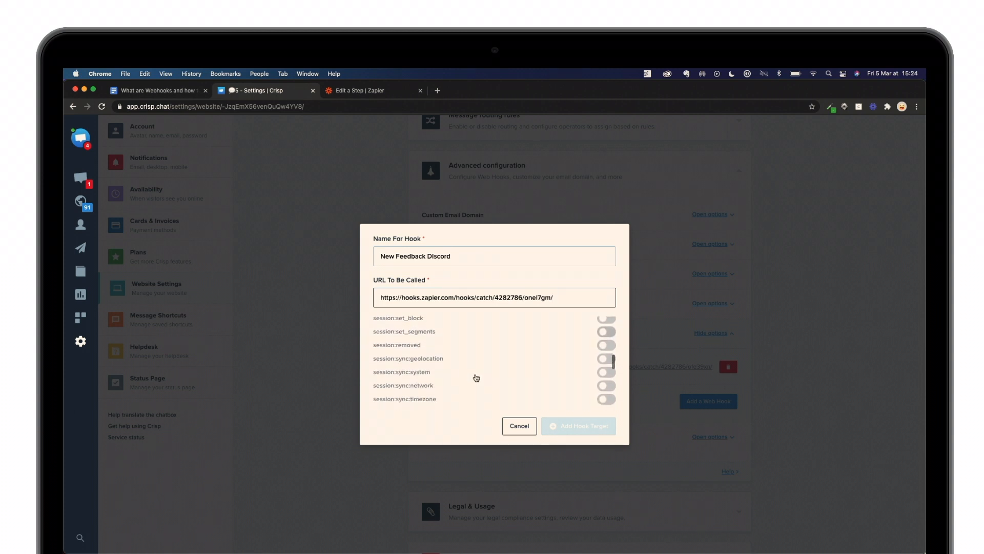
{"action": "scroll", "scroll_direction": "down", "scroll_amount": 3}
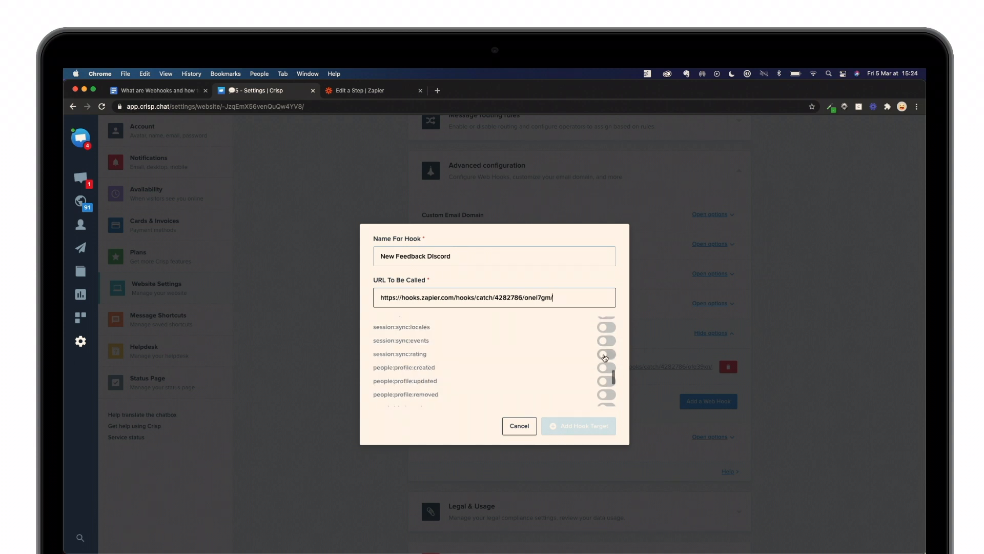
Subscribe the hook to session:sync:rating events, save it, and return to the Zapier editor
{"action": "left_click", "coordinate": [604, 353]}
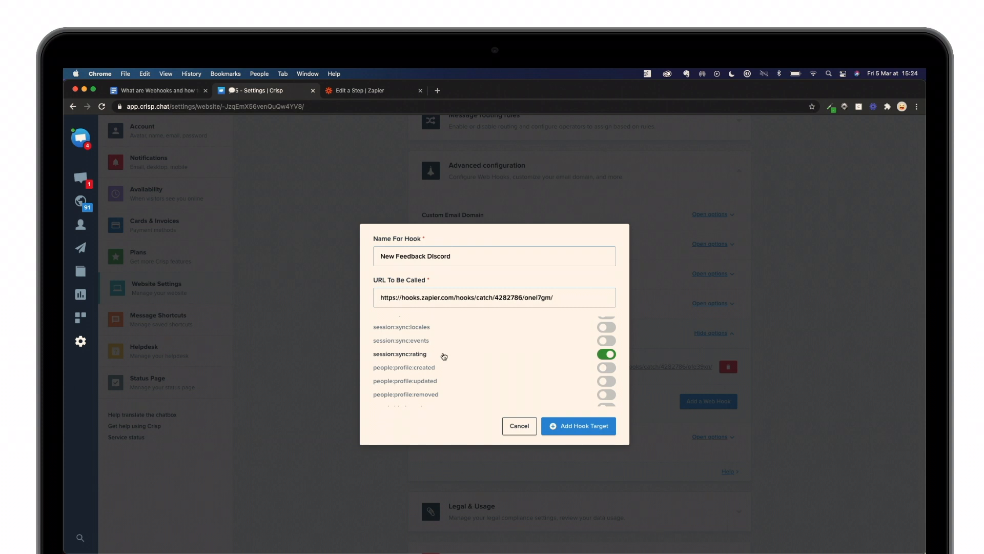
{"action": "mouse_move", "coordinate": [430, 357]}
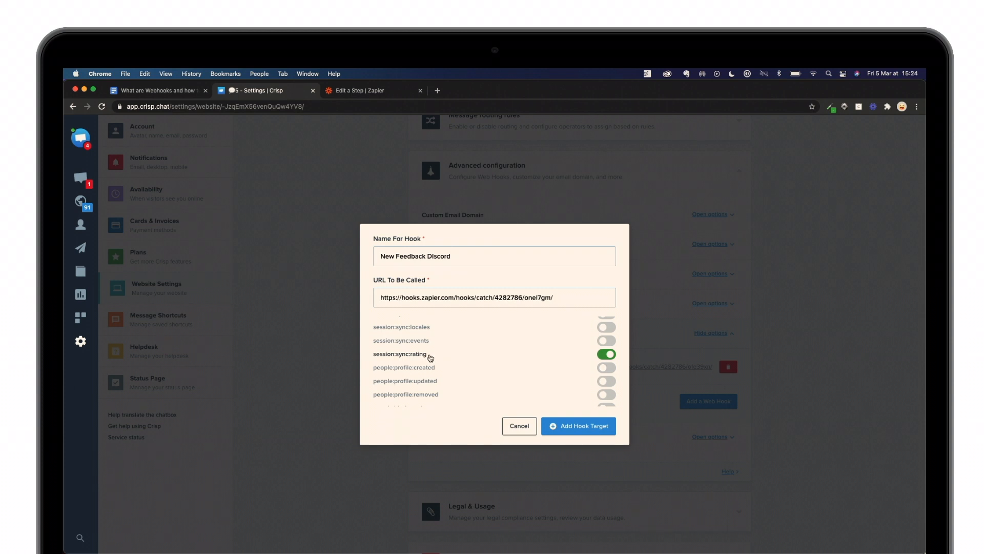
{"action": "mouse_move", "coordinate": [583, 426]}
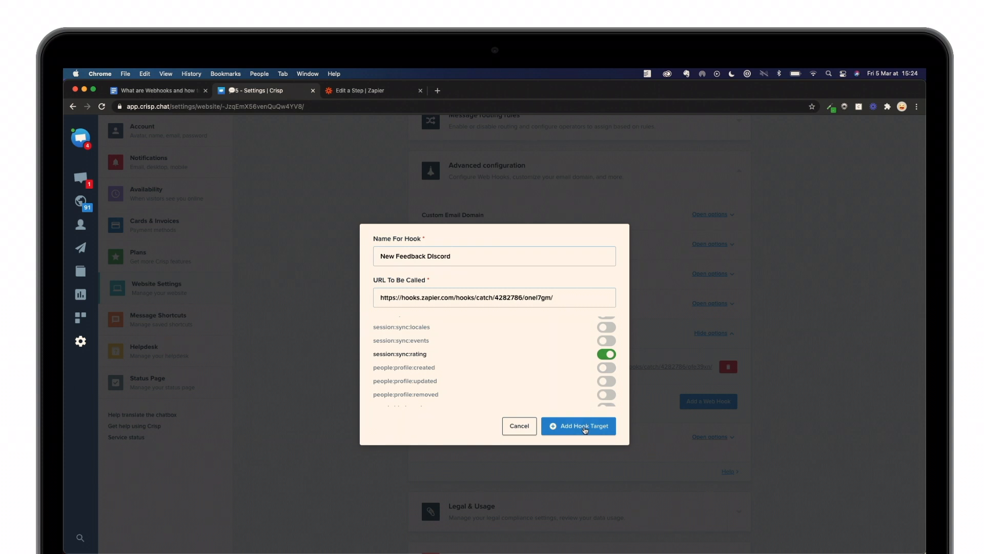
{"action": "left_click", "coordinate": [578, 426]}
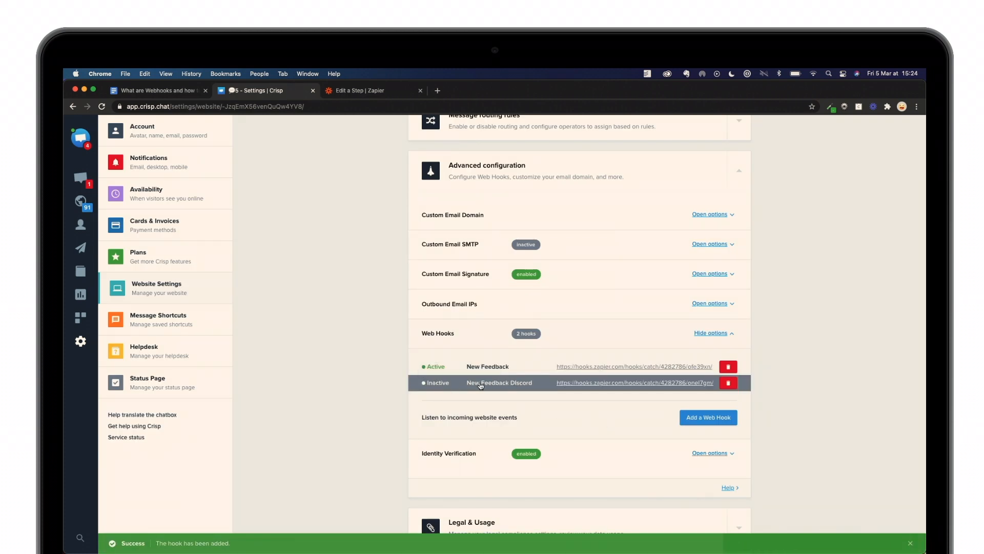
{"action": "mouse_move", "coordinate": [459, 385]}
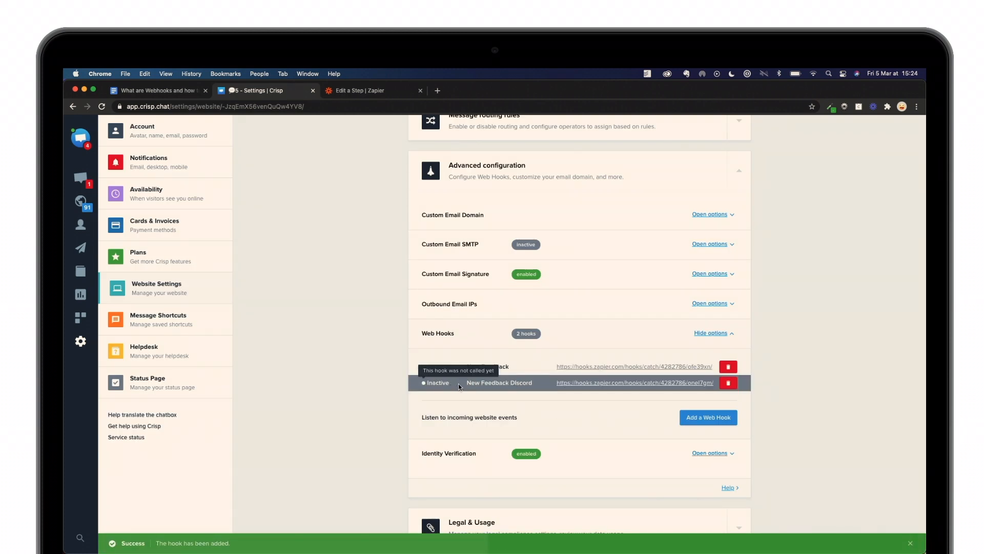
{"action": "mouse_move", "coordinate": [325, 389]}
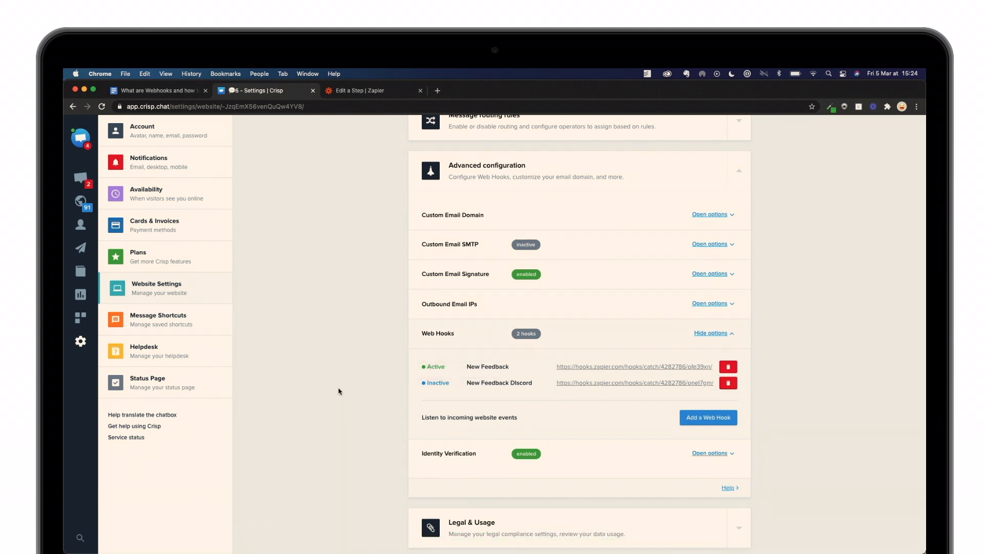
{"action": "left_click", "coordinate": [354, 90]}
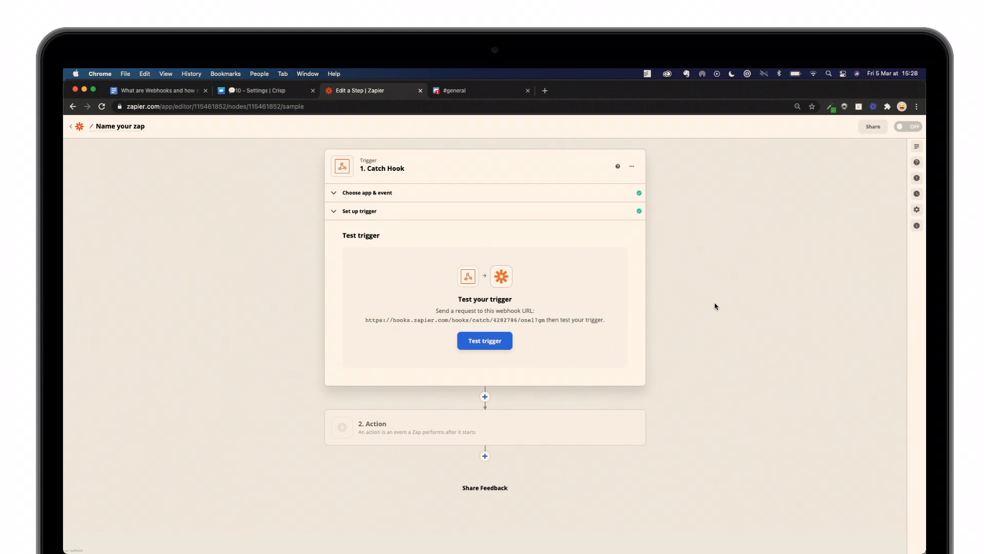
{"action": "mouse_move", "coordinate": [485, 341]}
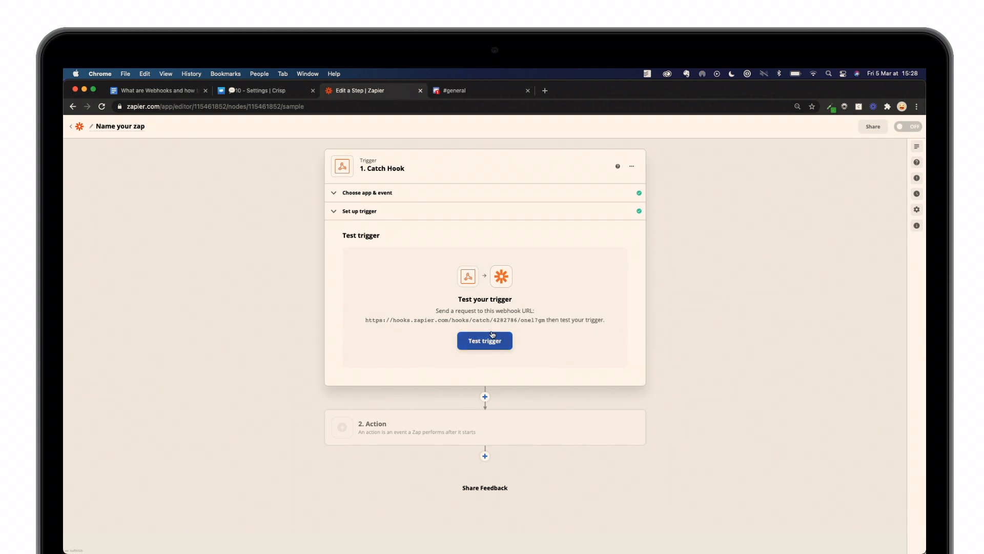
Test the Catch Hook trigger to catch the 5-star rating request and continue to the action
{"action": "left_click", "coordinate": [484, 340]}
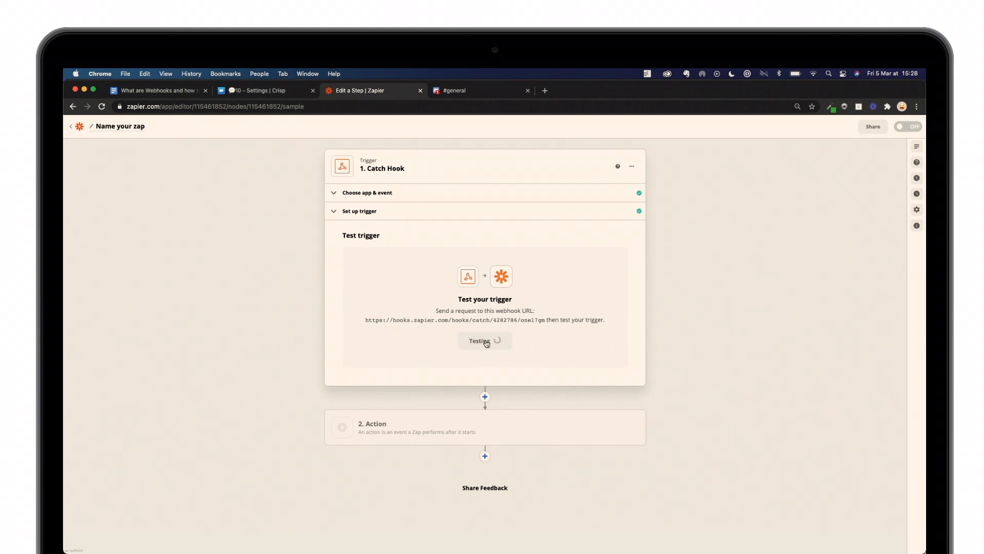
{"action": "left_click", "coordinate": [484, 340]}
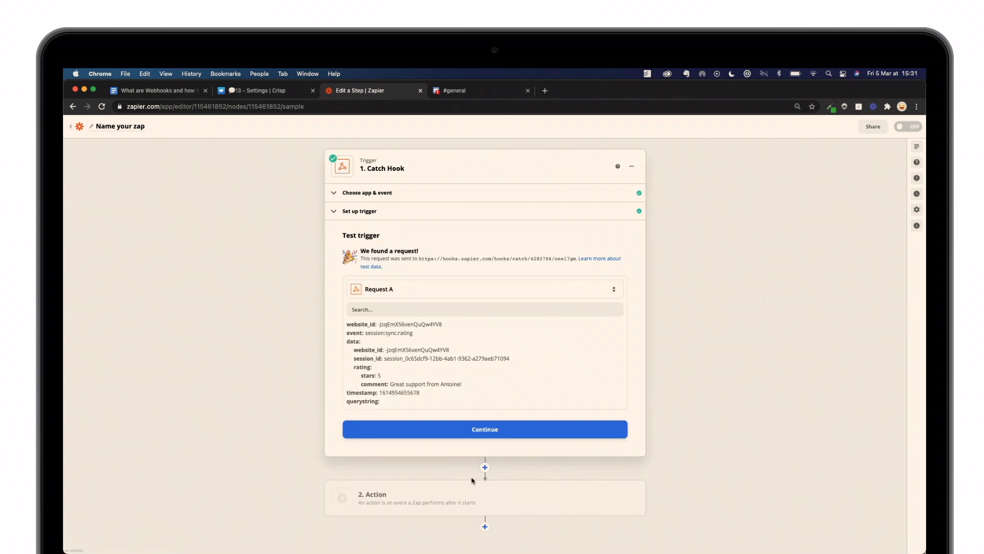
{"action": "mouse_move", "coordinate": [690, 269]}
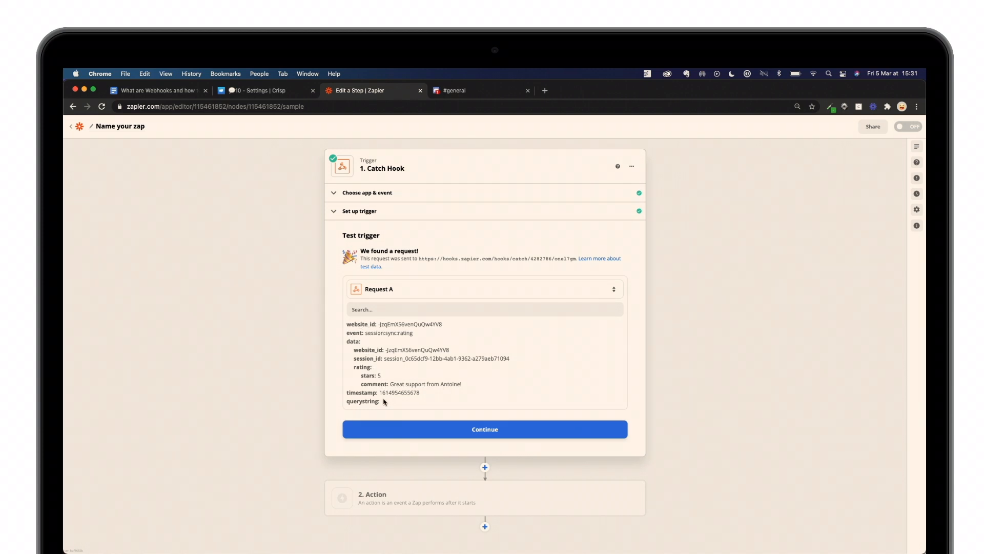
{"action": "mouse_move", "coordinate": [438, 384]}
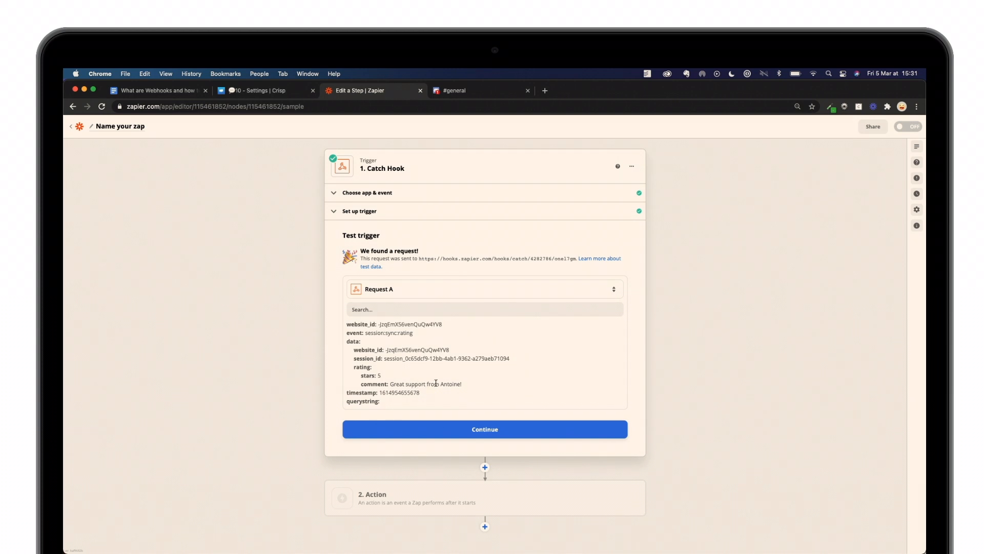
{"action": "mouse_move", "coordinate": [530, 429]}
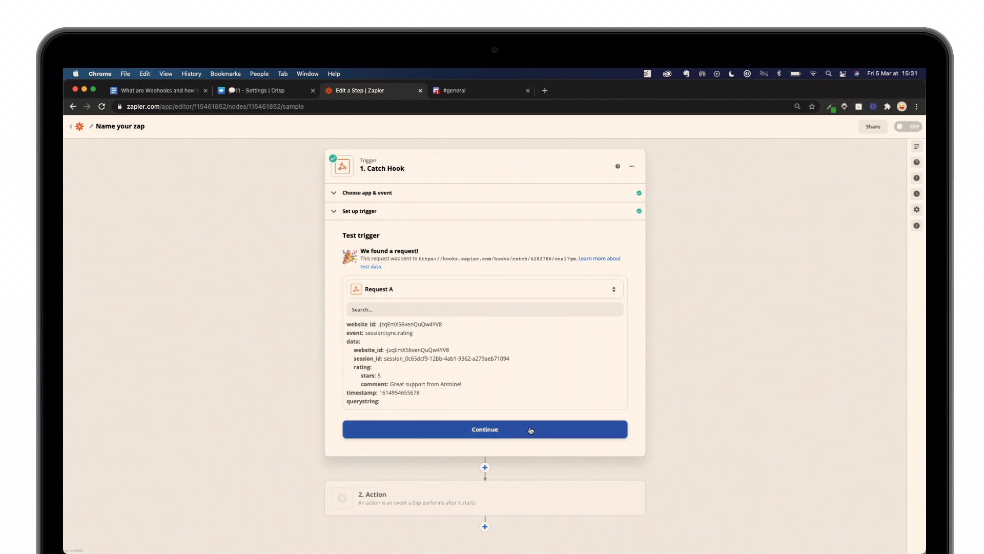
{"action": "left_click", "coordinate": [484, 430]}
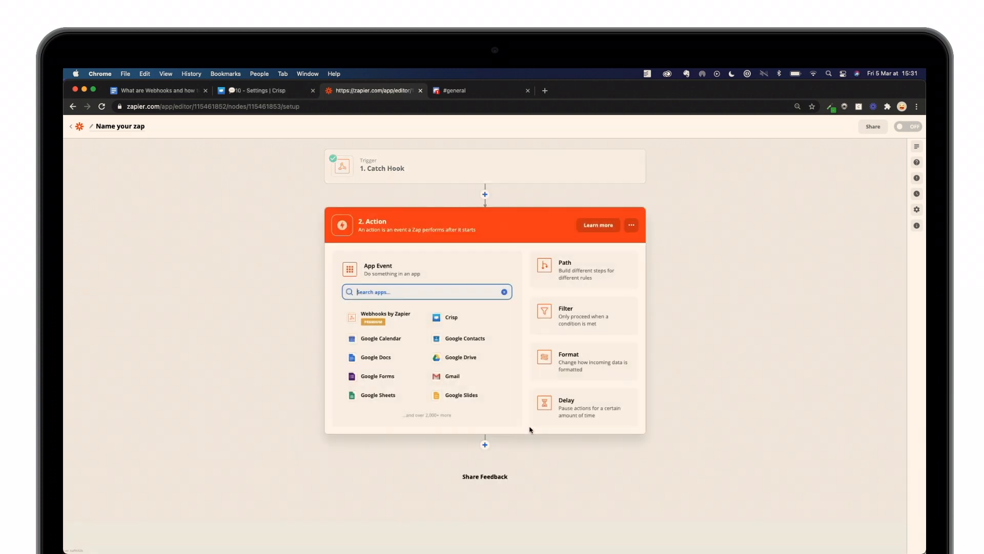
{"action": "mouse_move", "coordinate": [375, 457]}
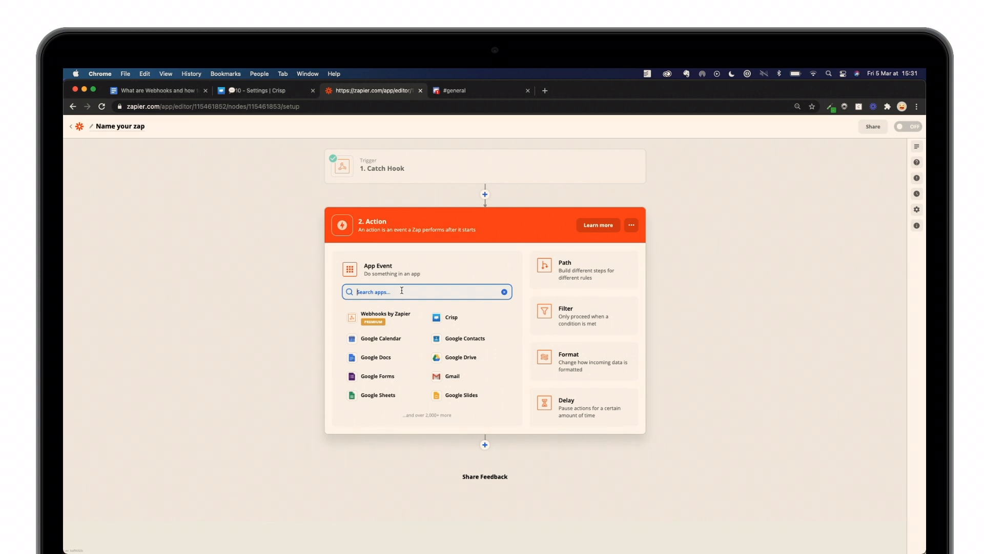
Make the action Discord's Send Channel Message event and continue
{"action": "type", "text": "discord"}
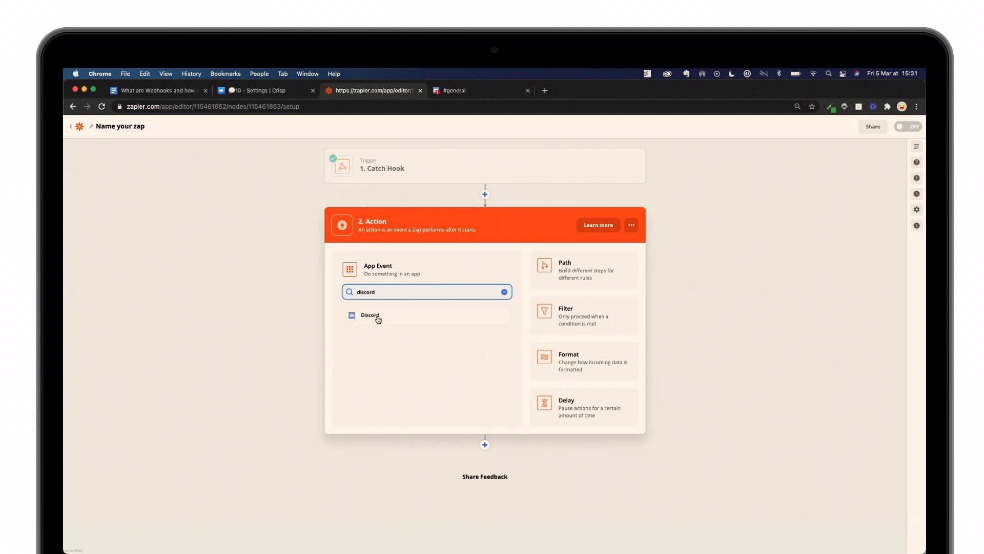
{"action": "left_click", "coordinate": [370, 317]}
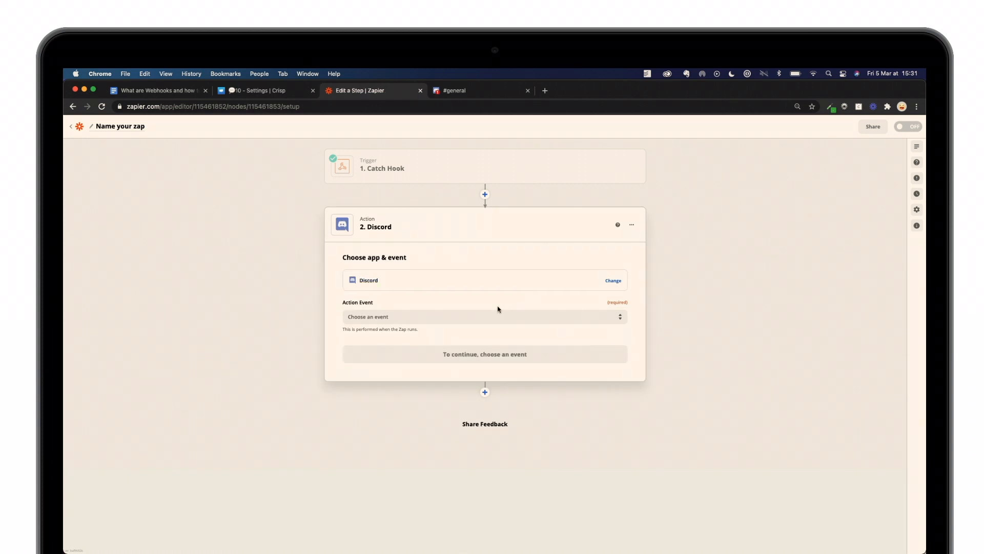
{"action": "left_click", "coordinate": [482, 316]}
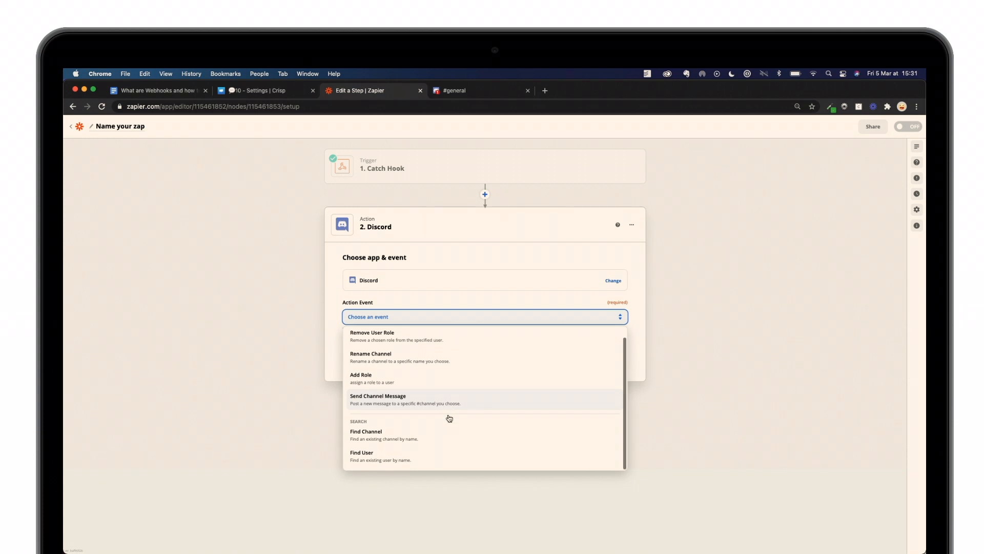
{"action": "scroll", "scroll_direction": "up", "scroll_amount": 3}
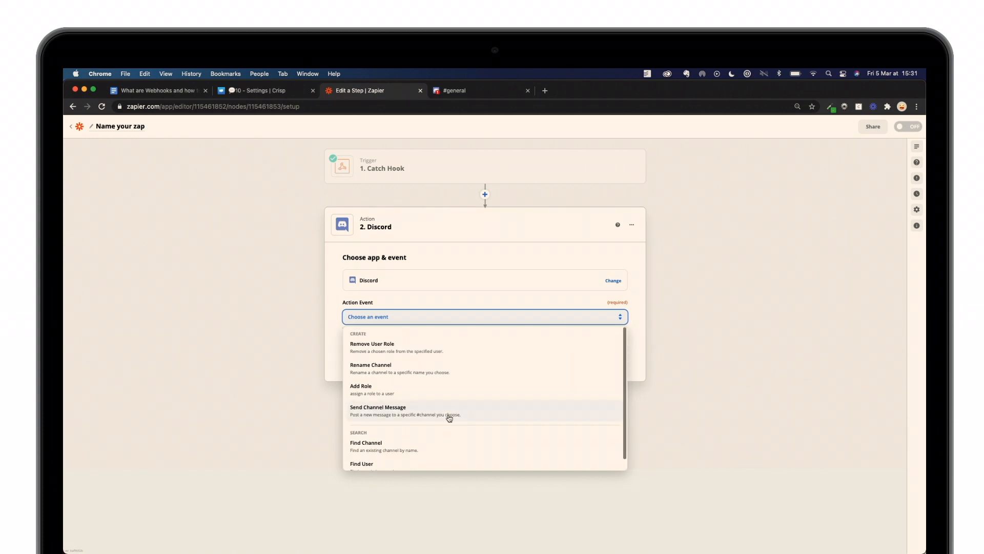
{"action": "mouse_move", "coordinate": [419, 412]}
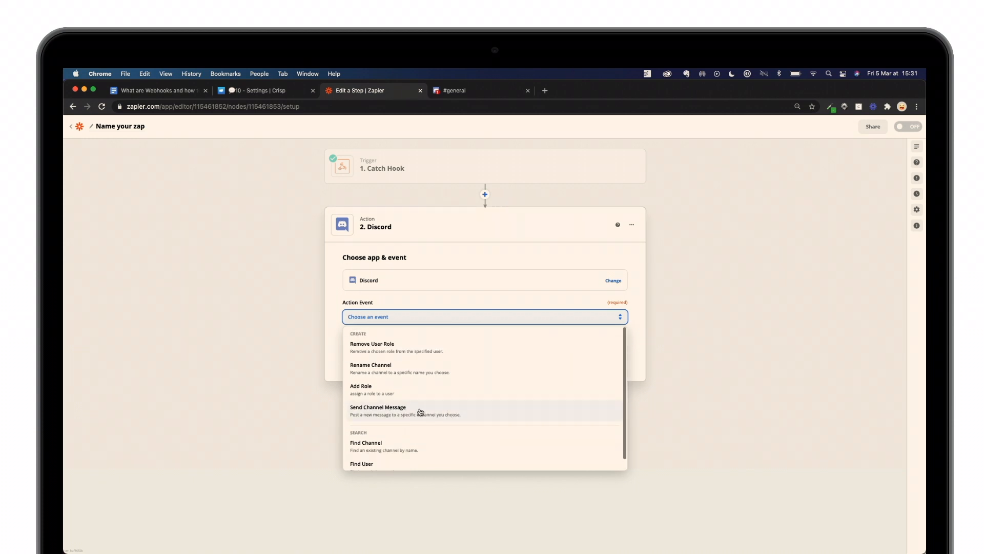
{"action": "left_click", "coordinate": [379, 407]}
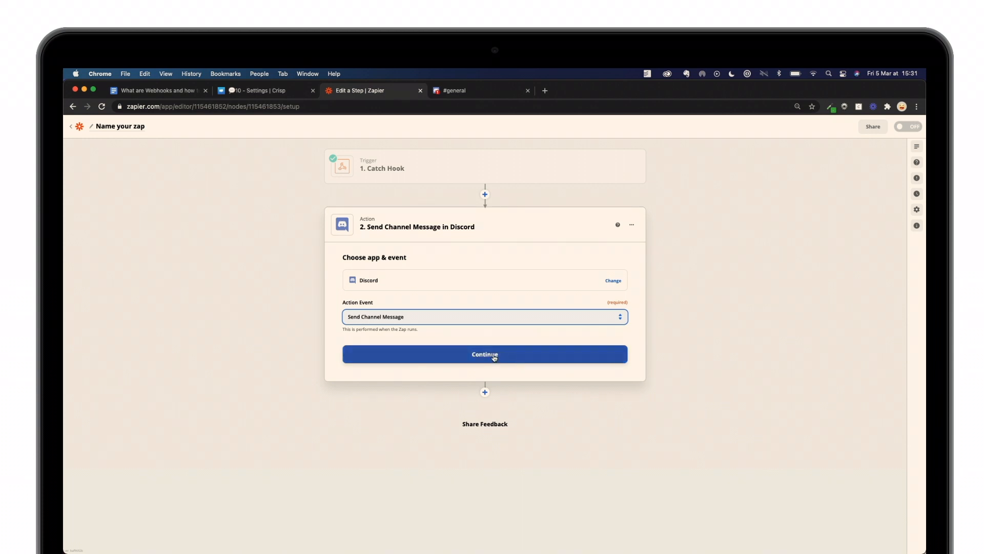
{"action": "left_click", "coordinate": [483, 353]}
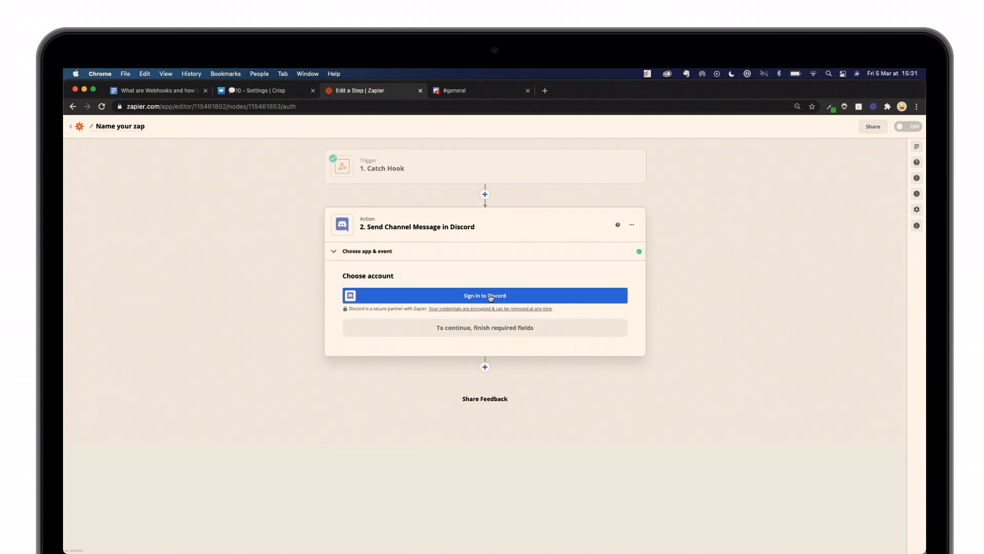
Connect Discord, selecting the Crispy Tests server, passing the human check and authorizing Zapier
{"action": "left_click", "coordinate": [484, 295]}
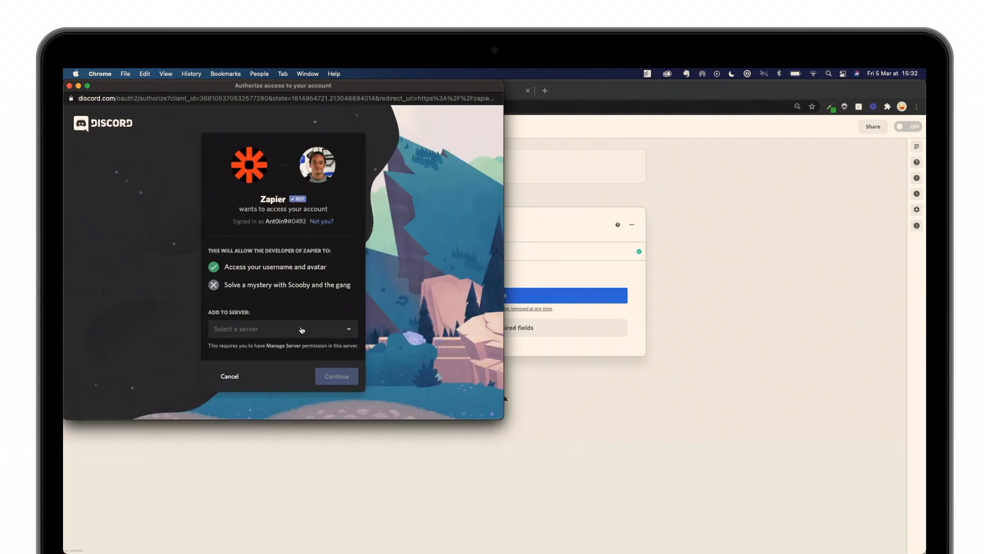
{"action": "left_click", "coordinate": [282, 328]}
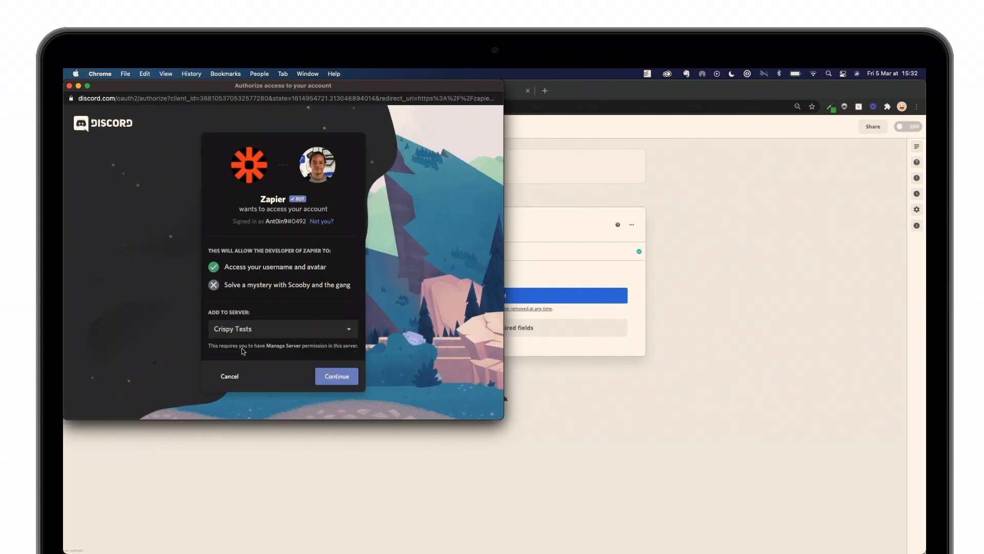
{"action": "left_click", "coordinate": [336, 377]}
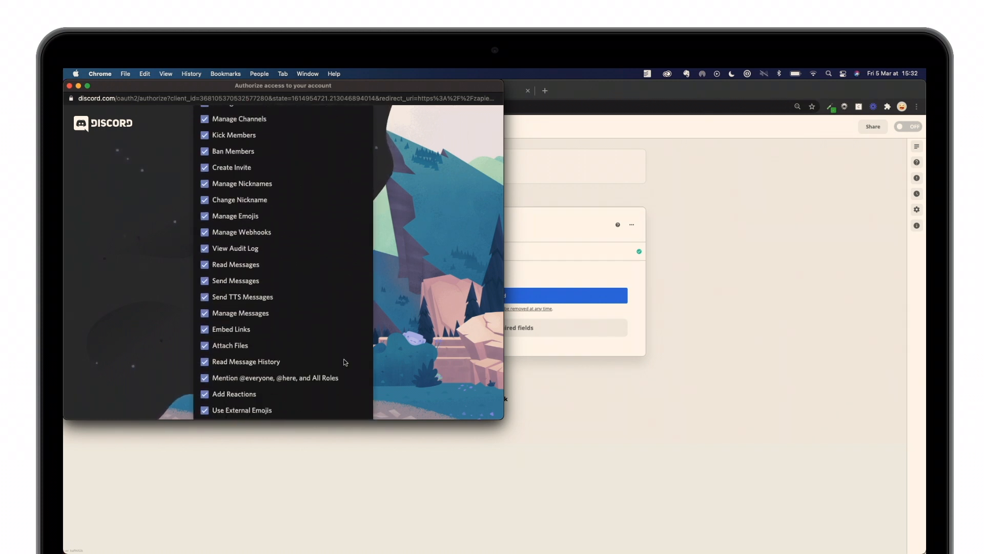
{"action": "scroll", "scroll_direction": "down", "scroll_amount": 3}
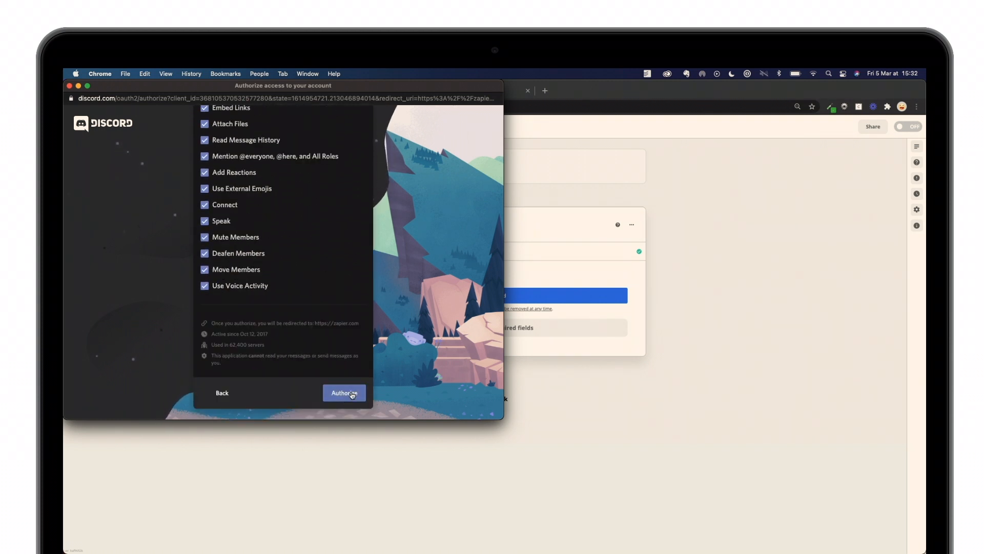
{"action": "left_click", "coordinate": [343, 392]}
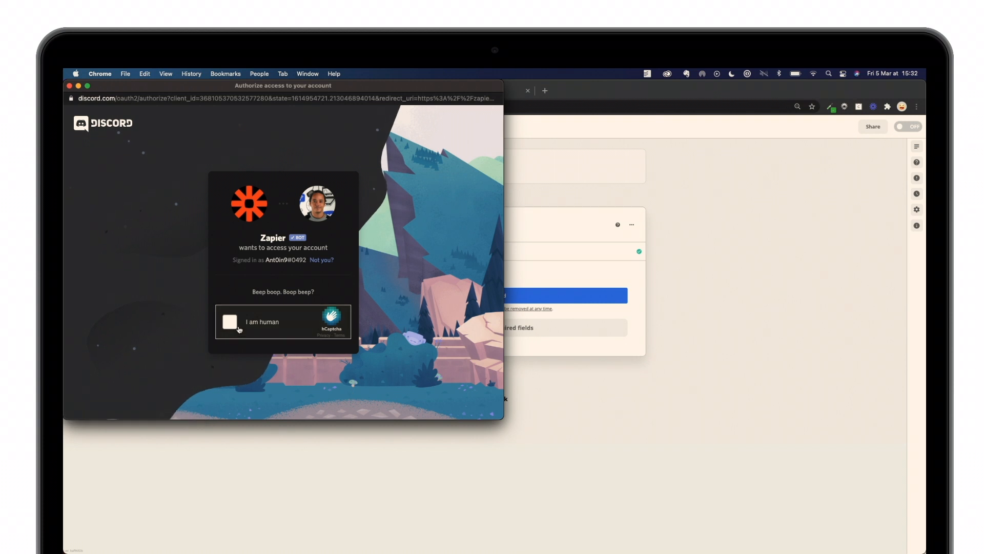
{"action": "left_click", "coordinate": [229, 321]}
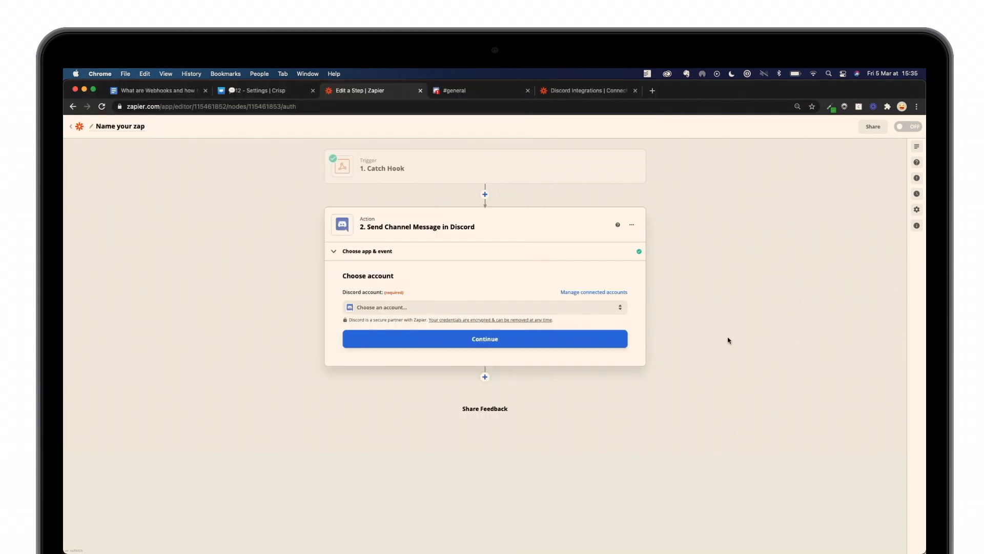
Continue with the connected account and target the general channel for the message
{"action": "left_click", "coordinate": [484, 338]}
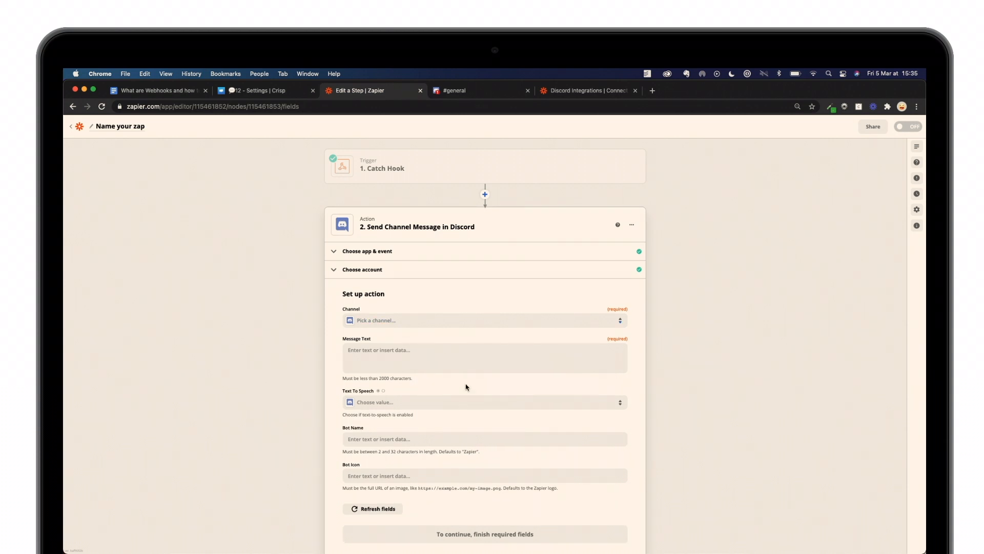
{"action": "scroll", "scroll_direction": "down", "scroll_amount": 3}
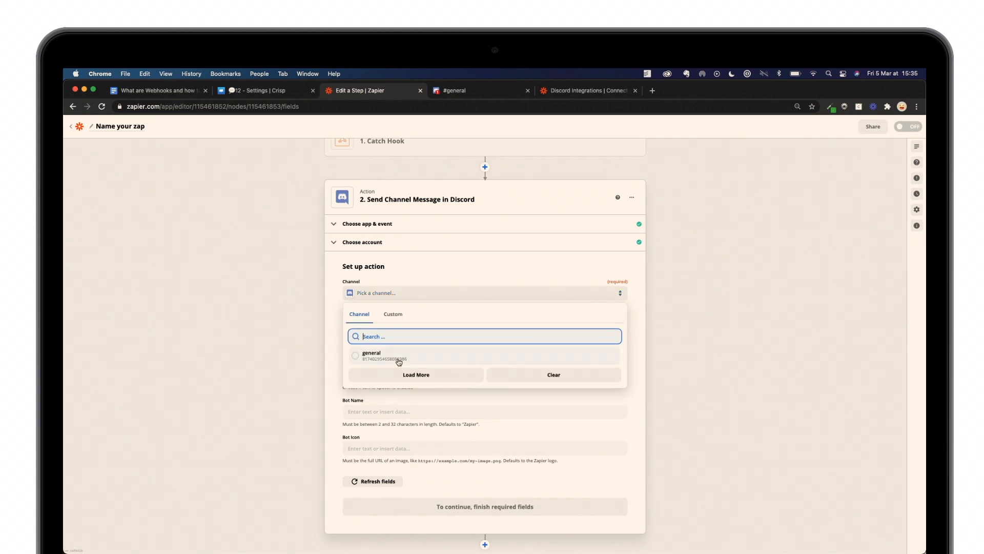
{"action": "left_click", "coordinate": [371, 355]}
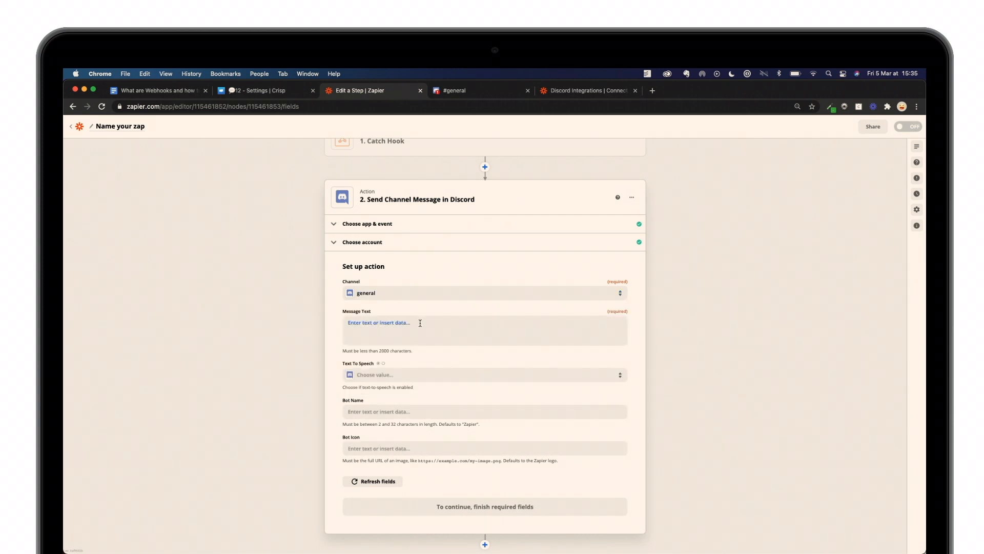
{"action": "left_click", "coordinate": [440, 323]}
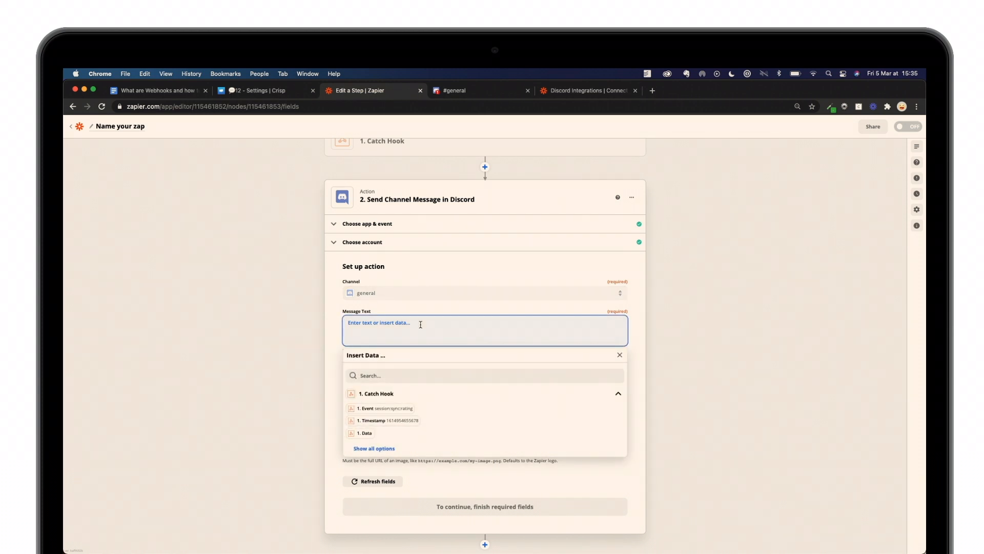
Insert Data Rating Stars and Comment into the message with a 'Ratings:' label
{"action": "left_click", "coordinate": [373, 448]}
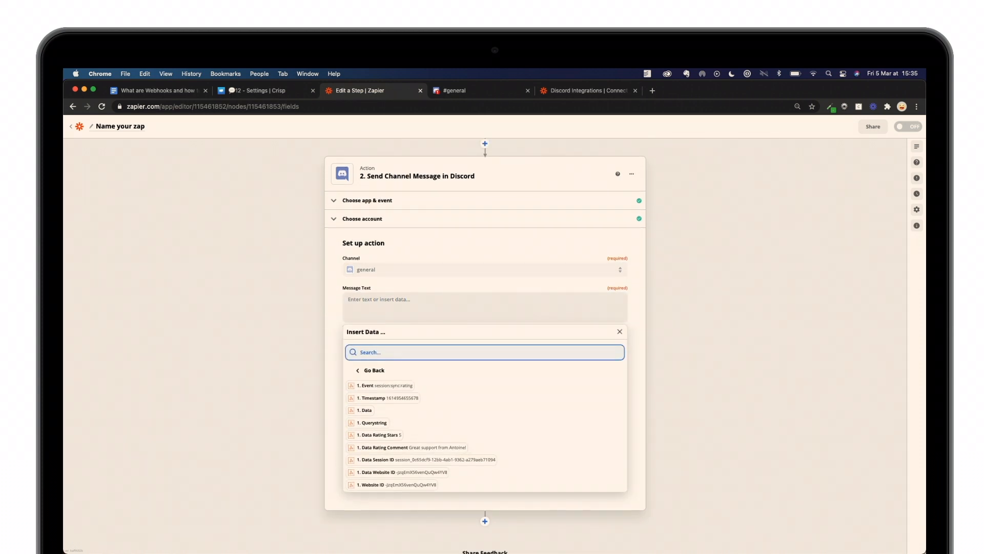
{"action": "mouse_move", "coordinate": [382, 427]}
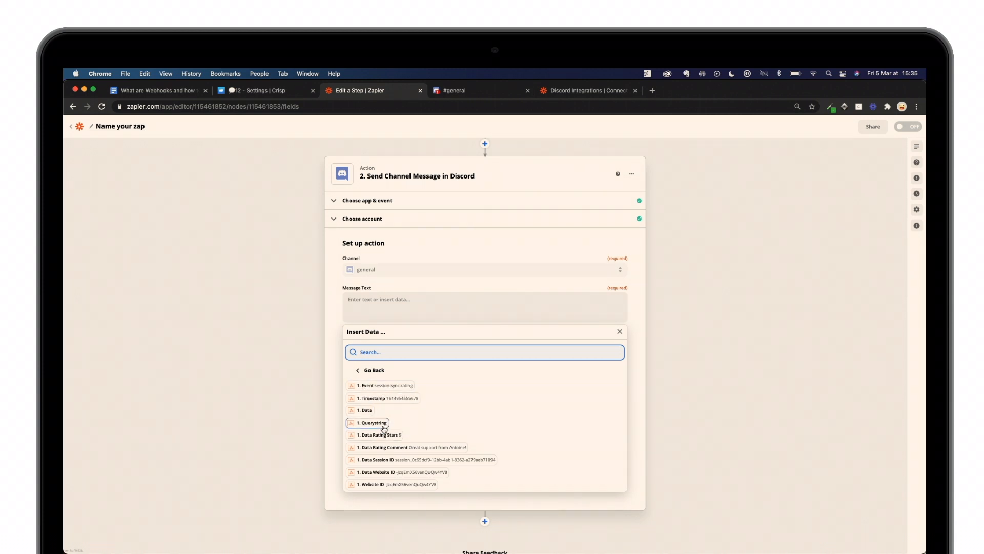
{"action": "left_click", "coordinate": [379, 435]}
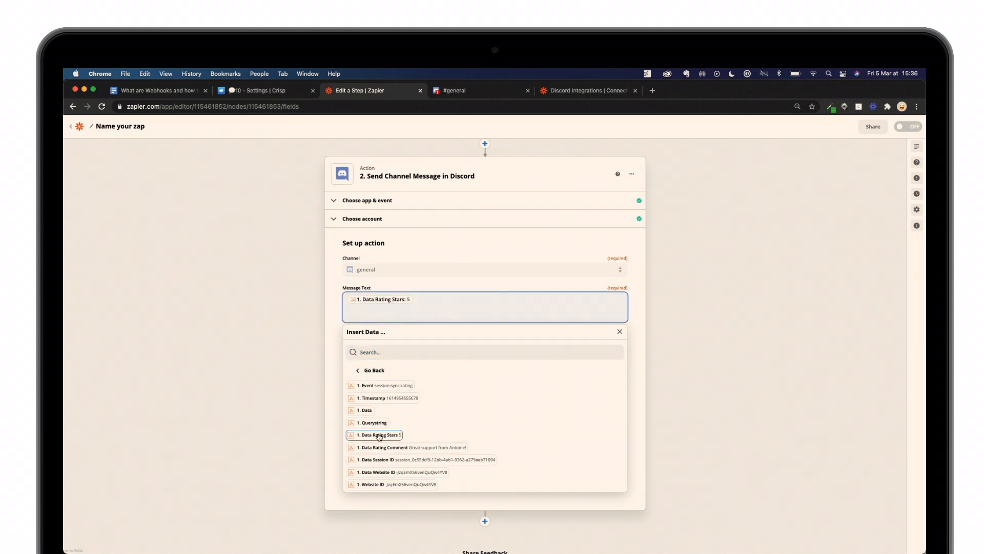
{"action": "left_click", "coordinate": [387, 448]}
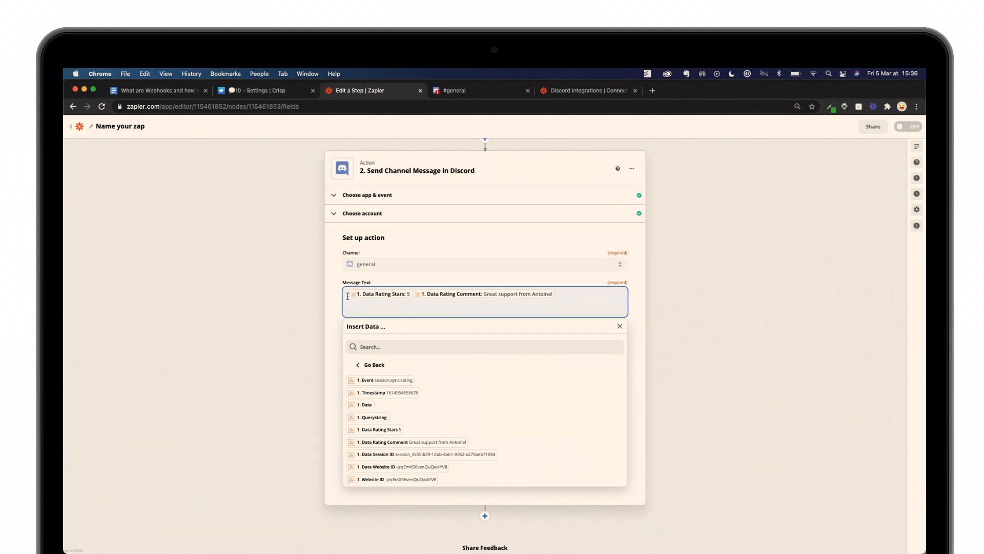
{"action": "type", "text": "Ratings: 1. Data Rating Stars: 5"}
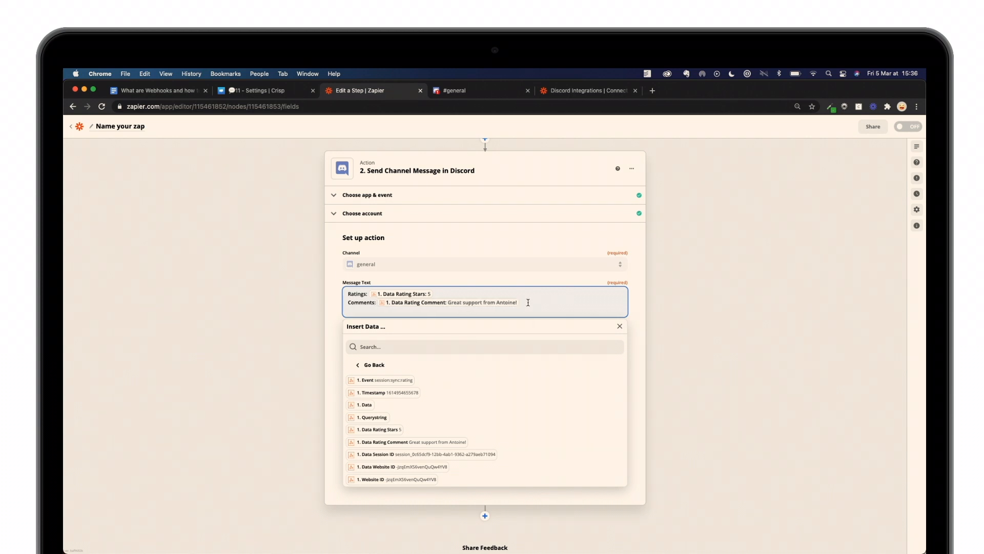
Add 'Link to the conversation' with a Crisp URL built from Website ID and Data Session ID
{"action": "type", "text": "Link to he"}
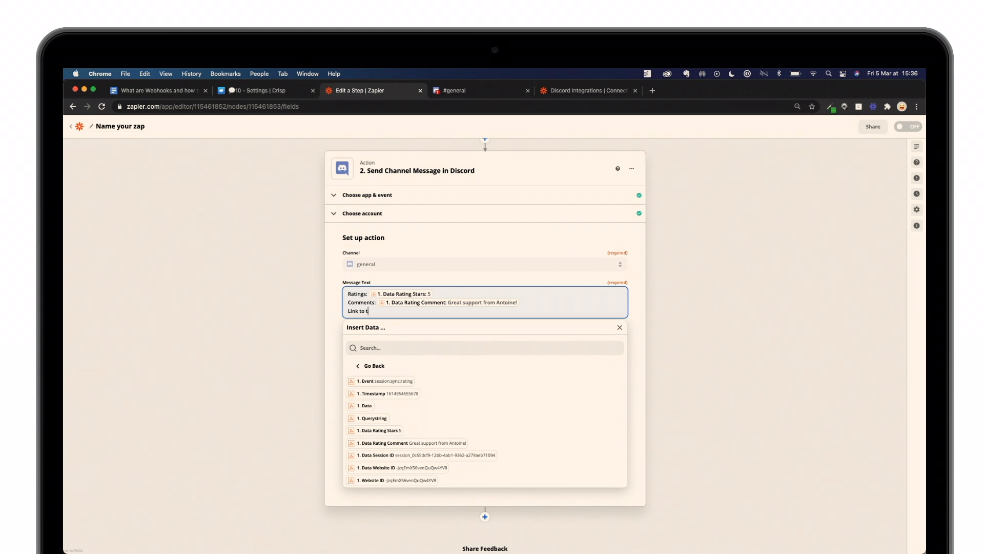
{"action": "type", "text": "he conversation"}
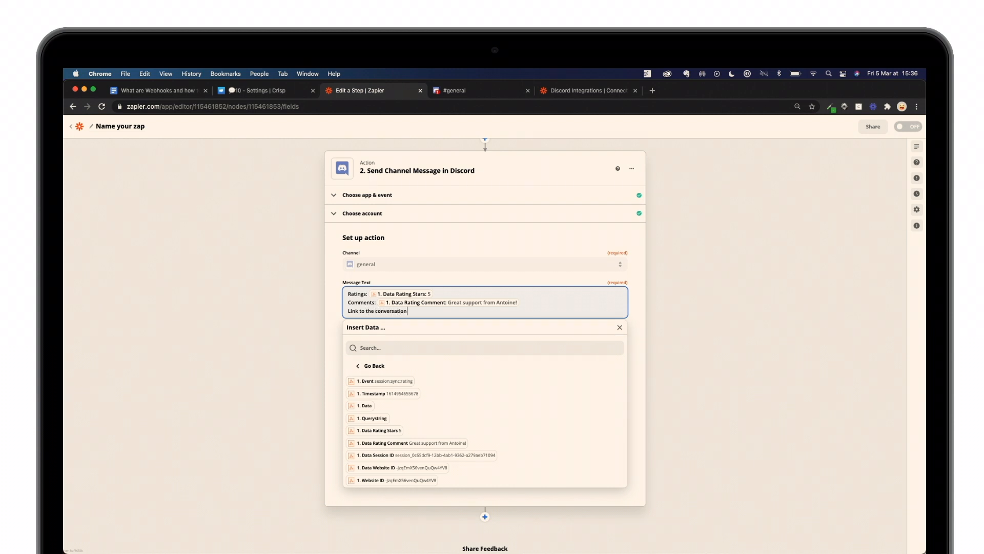
{"action": "type", "text": "https://app"}
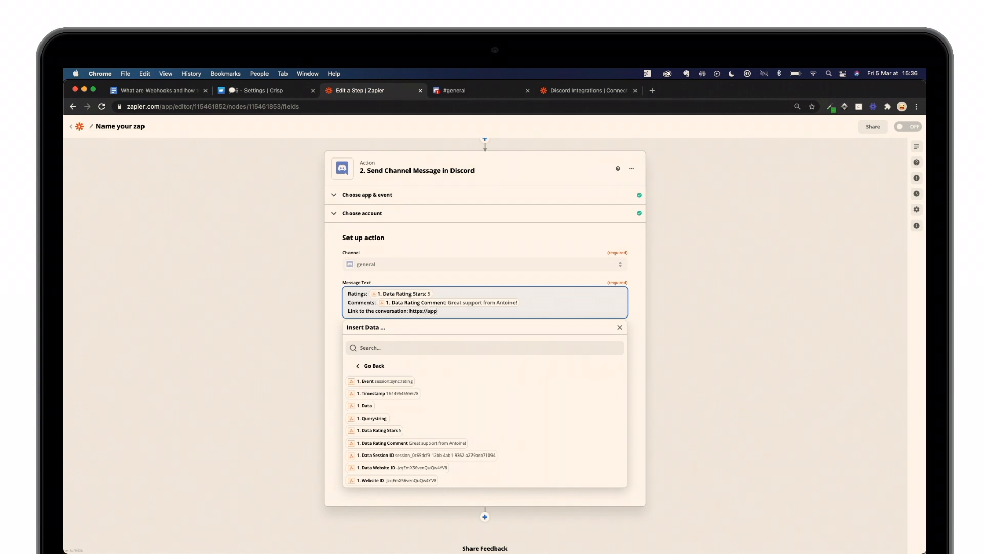
{"action": "type", "text": ".crisp.chat/"}
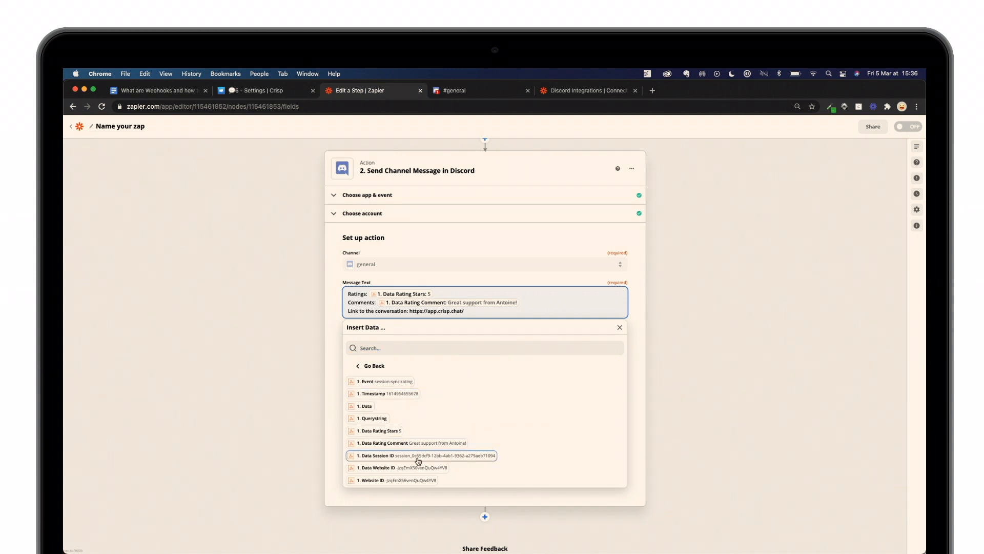
{"action": "left_click", "coordinate": [391, 480]}
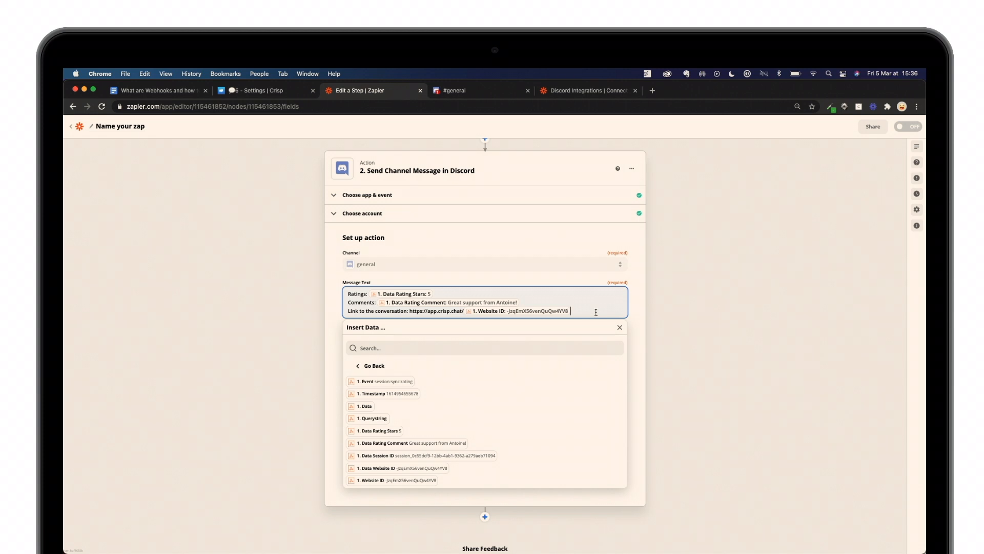
{"action": "type", "text": "/"}
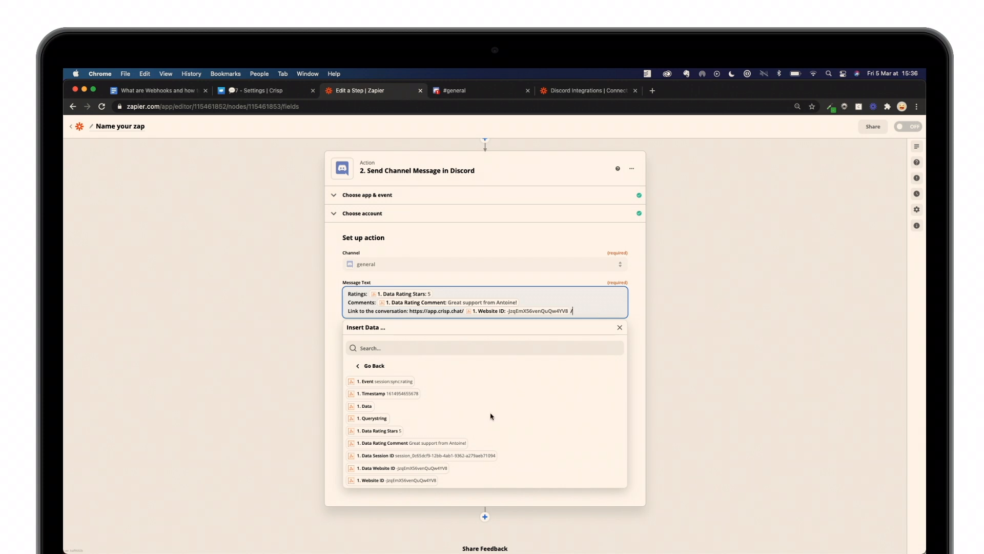
{"action": "mouse_move", "coordinate": [448, 455]}
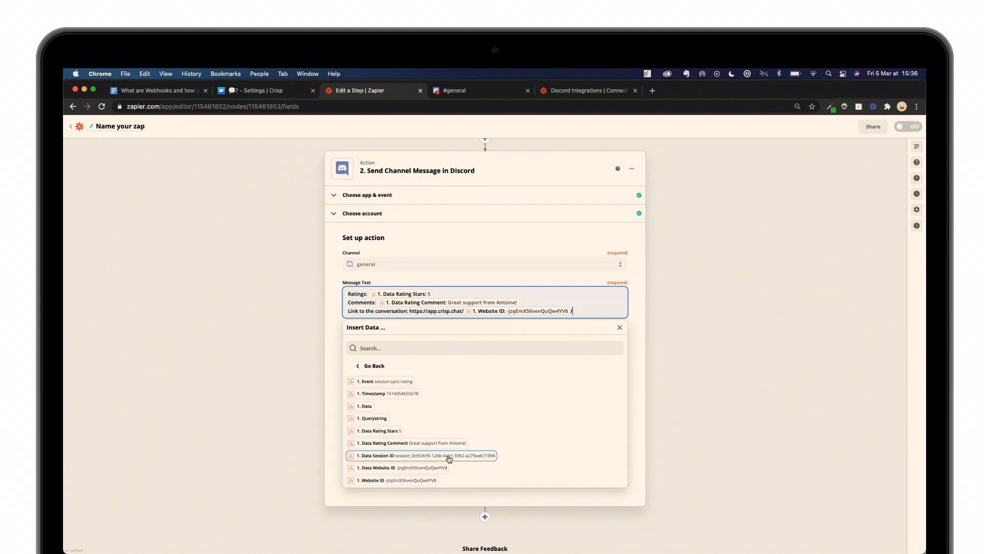
{"action": "left_click", "coordinate": [420, 455]}
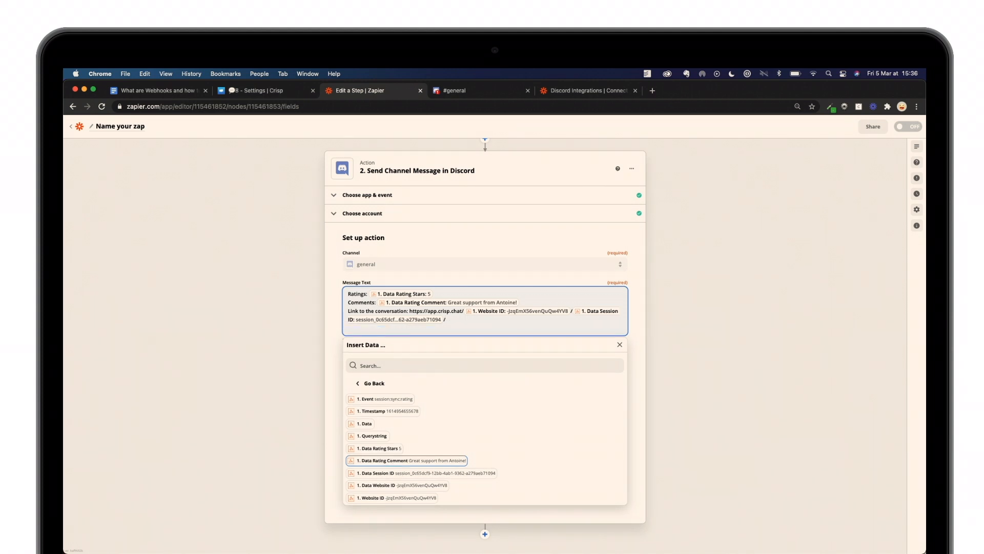
{"action": "left_click", "coordinate": [619, 345]}
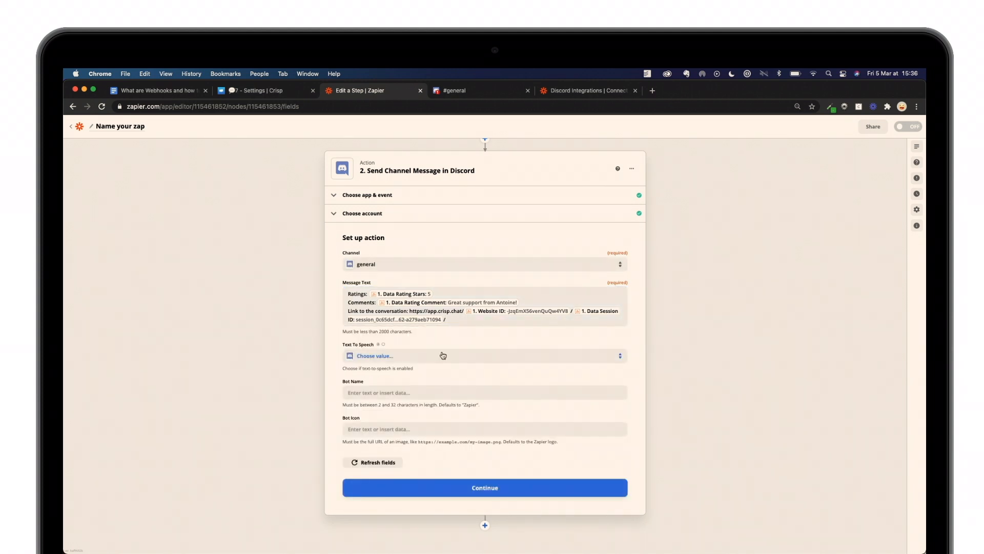
{"action": "mouse_move", "coordinate": [483, 406]}
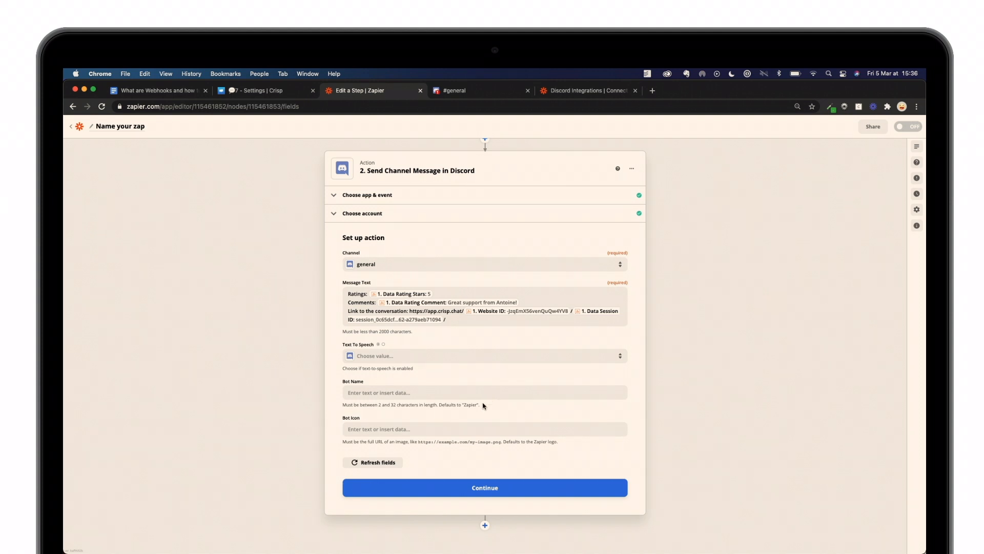
Finish the action, send a test message to Discord, and view the #general channel
{"action": "left_click", "coordinate": [484, 487]}
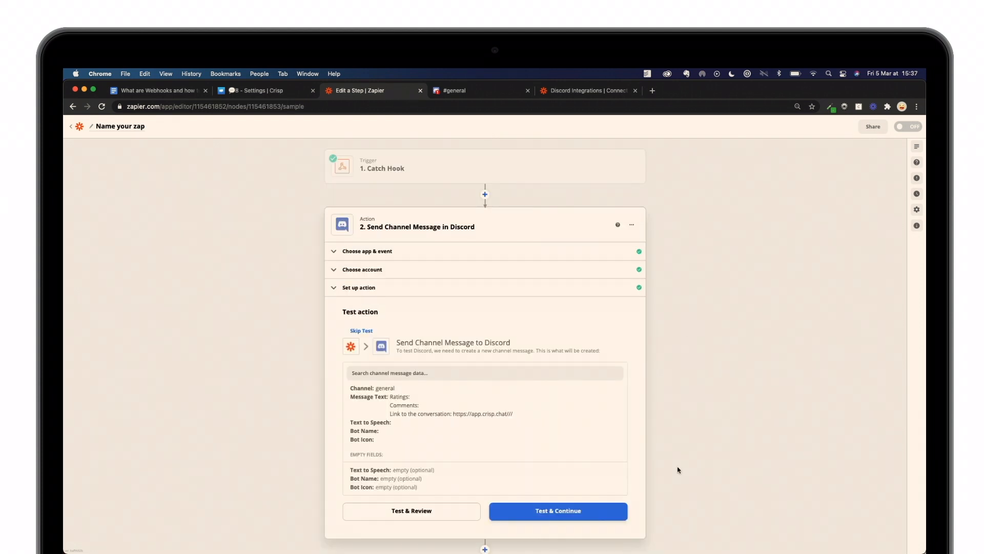
{"action": "scroll", "scroll_direction": "down", "scroll_amount": 3}
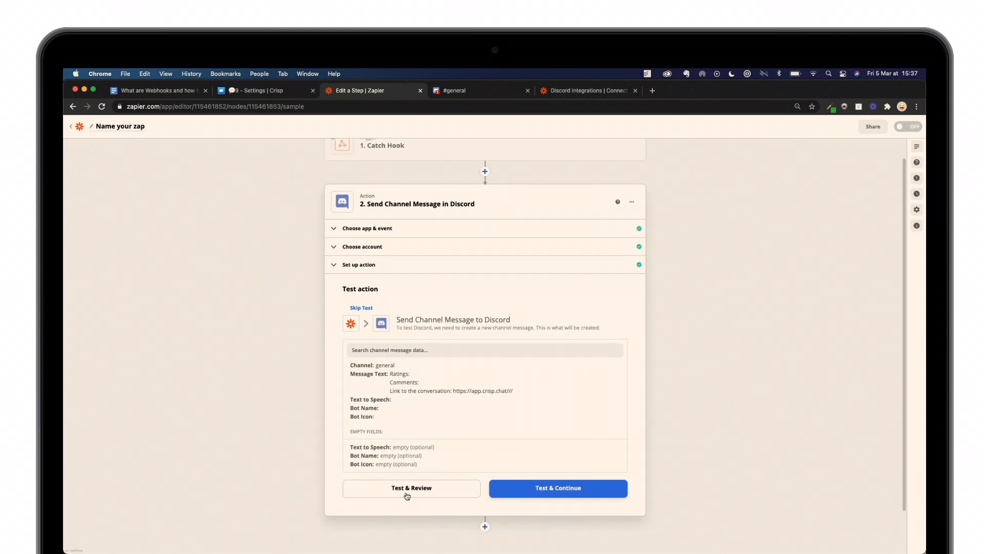
{"action": "left_click", "coordinate": [557, 488]}
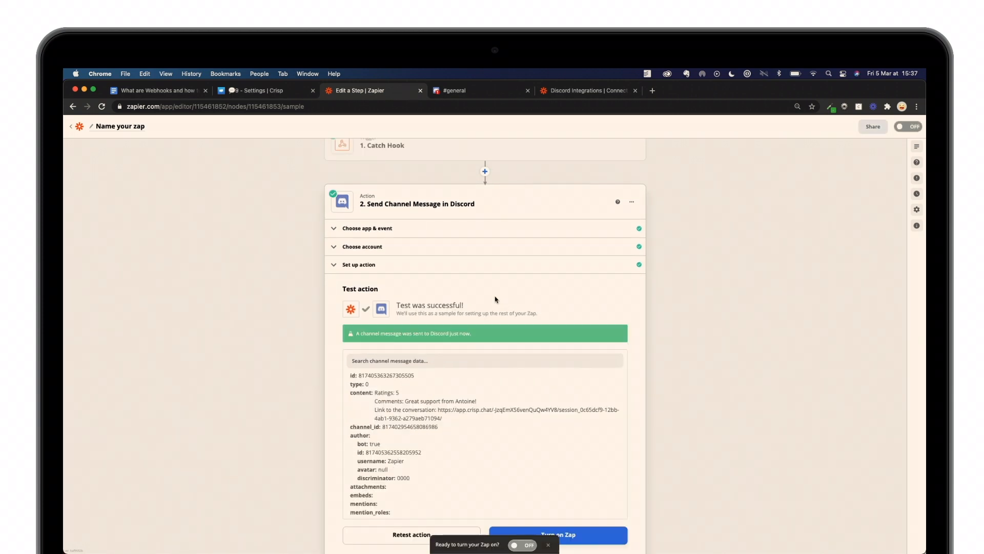
{"action": "left_click", "coordinate": [458, 90]}
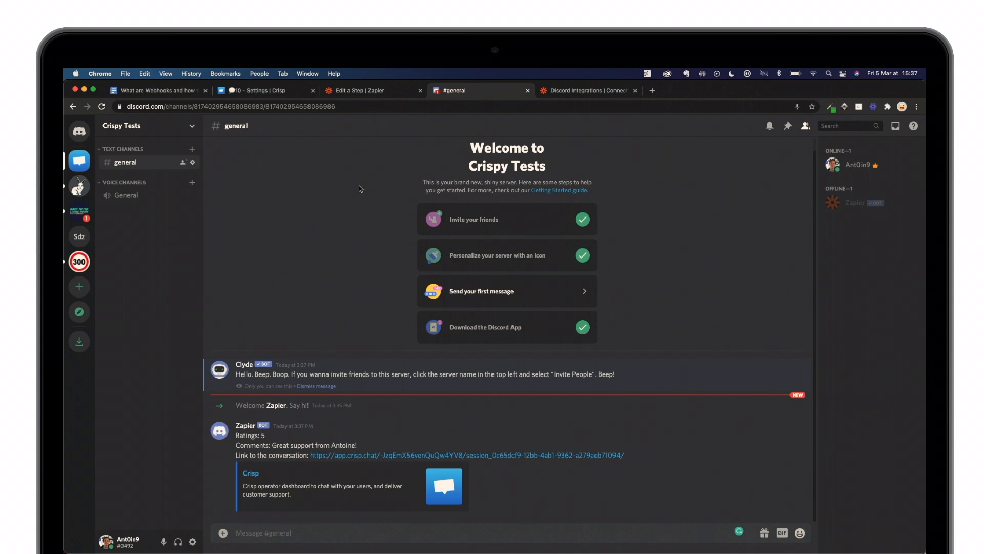
{"action": "mouse_move", "coordinate": [450, 438]}
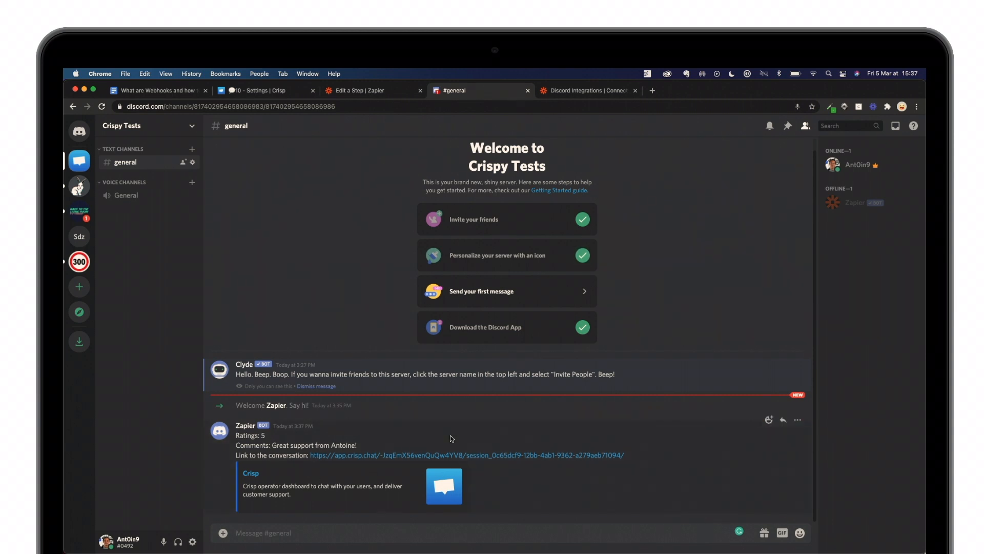
{"action": "mouse_move", "coordinate": [427, 454]}
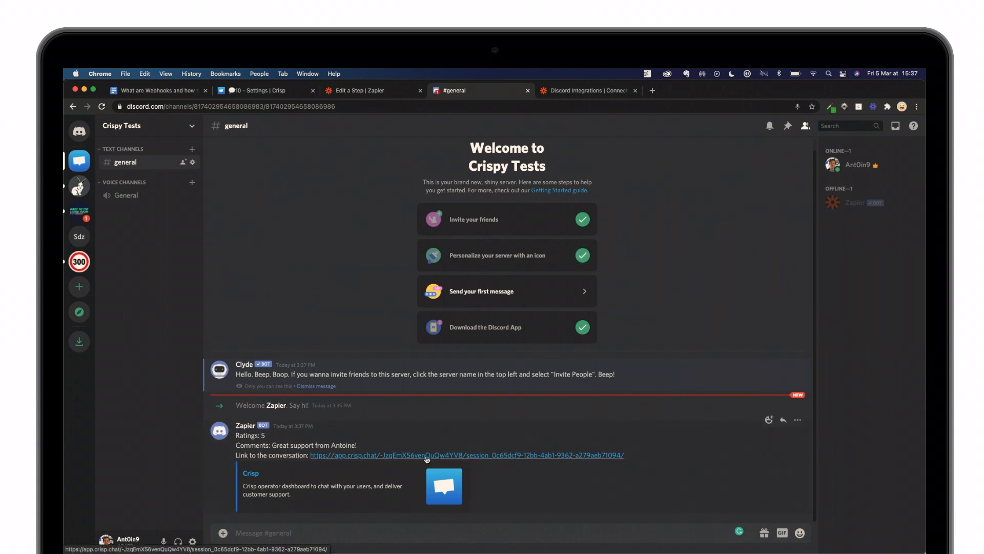
{"action": "mouse_move", "coordinate": [281, 446]}
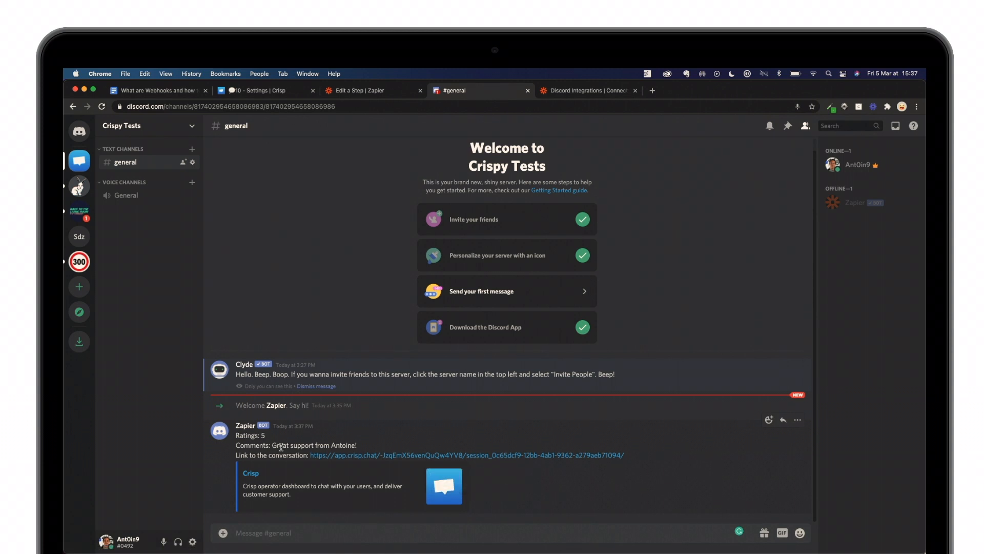